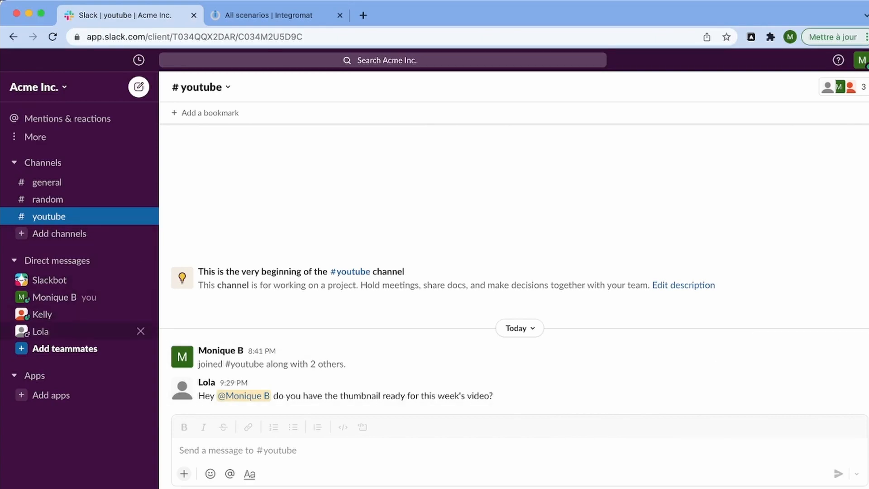
- View the channel-stats direct conversation in Slack, then switch to Integromat's All scenarios list
{"action": "left_click", "coordinate": [41, 314]}
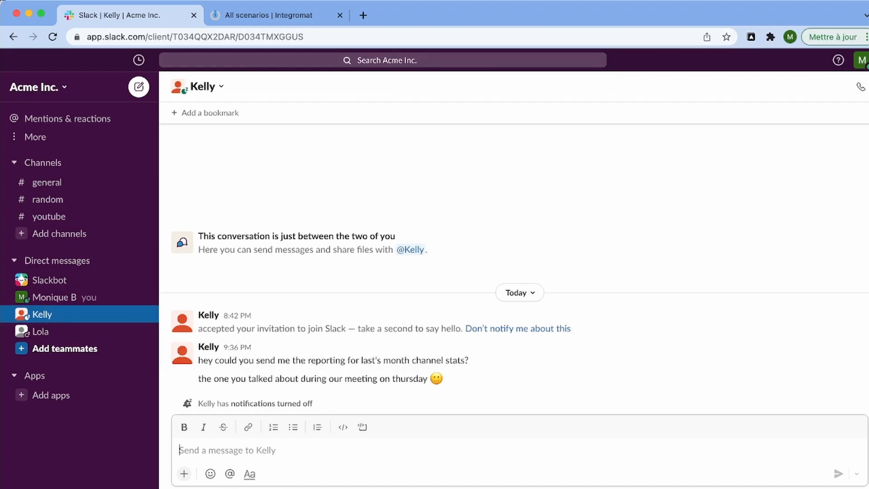
{"action": "left_click", "coordinate": [276, 15]}
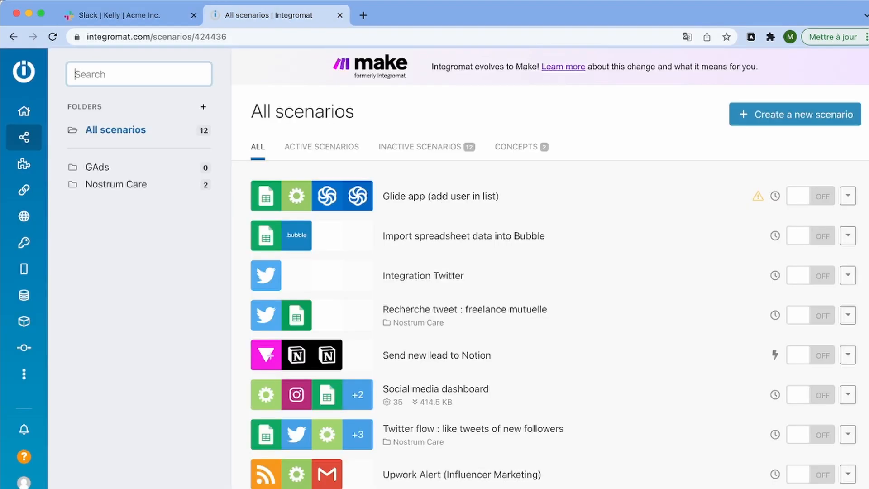
- Create a new scenario and pick Slack's New Event module as its trigger
{"action": "left_click", "coordinate": [795, 114]}
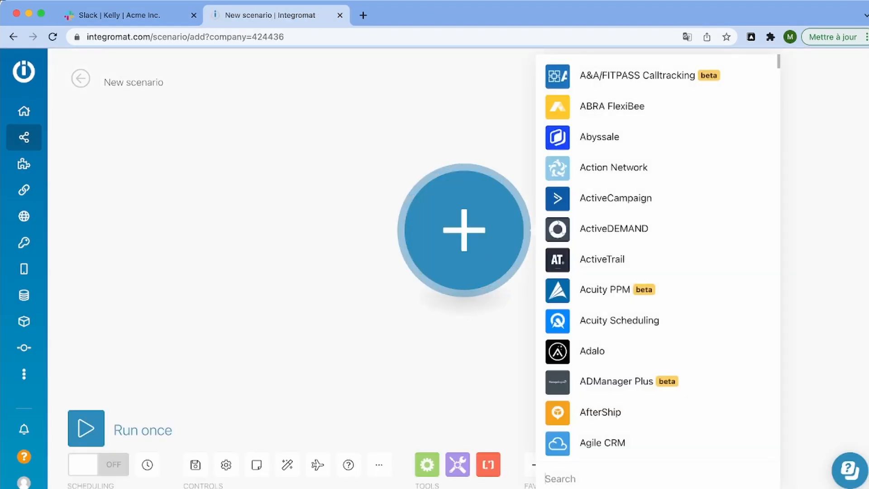
{"action": "type", "text": "slack"}
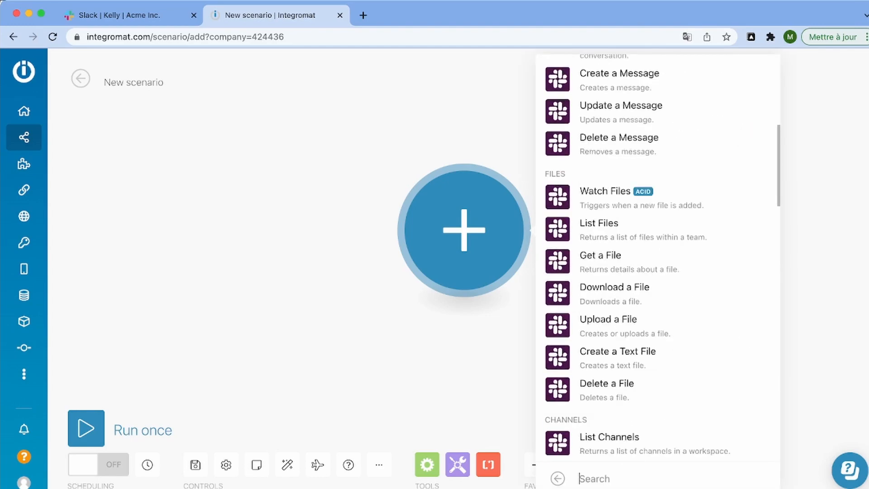
{"action": "type", "text": "new e"}
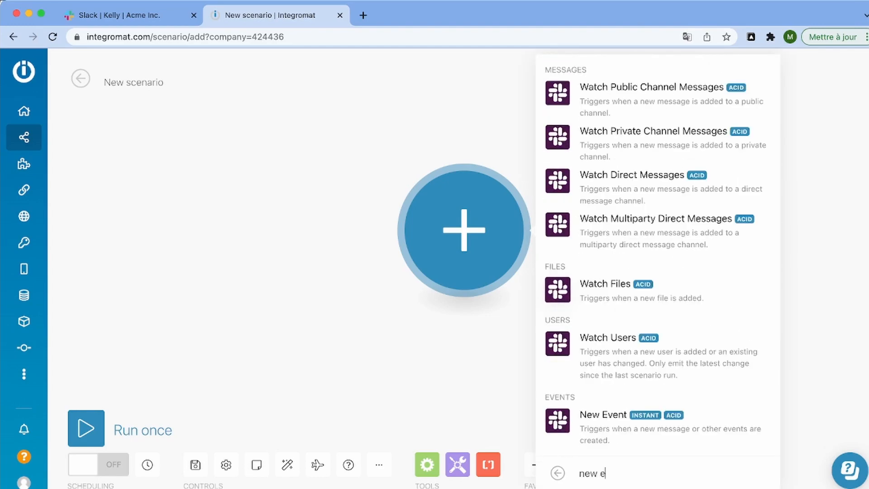
{"action": "left_click", "coordinate": [603, 415]}
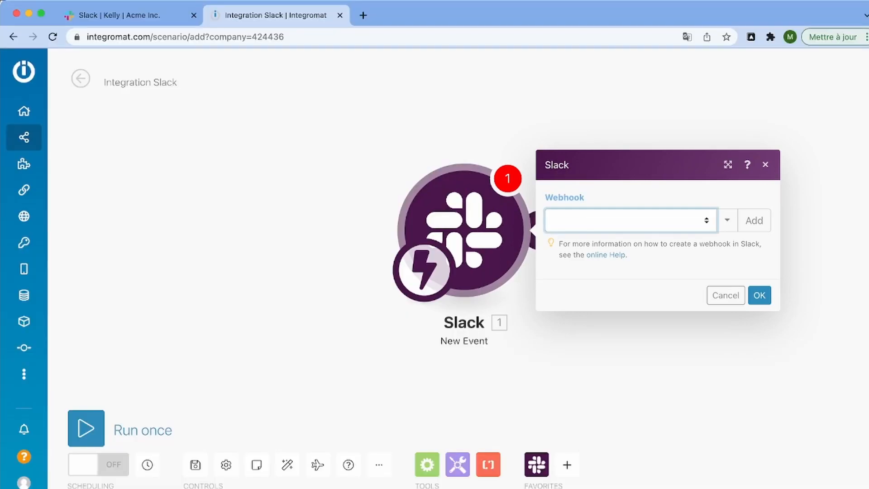
- Add a webhook for new reactions named 'Reaction Slack' to the trigger
{"action": "left_click", "coordinate": [753, 220]}
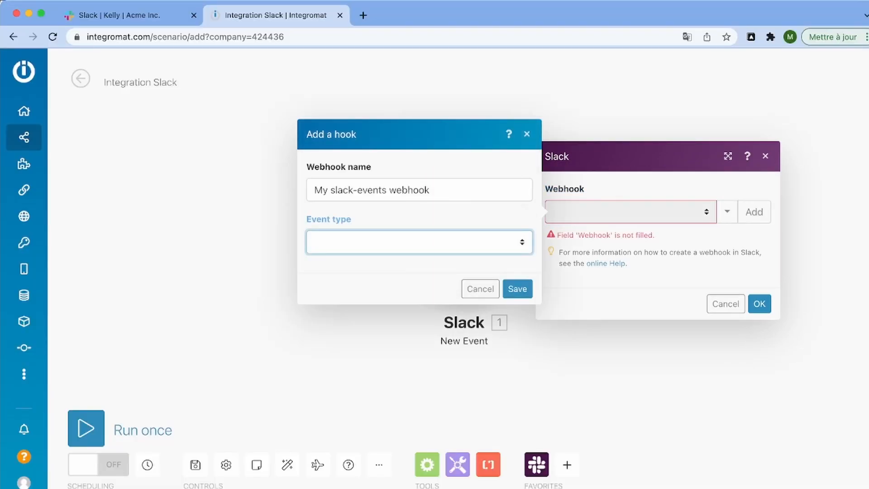
{"action": "left_click", "coordinate": [419, 241]}
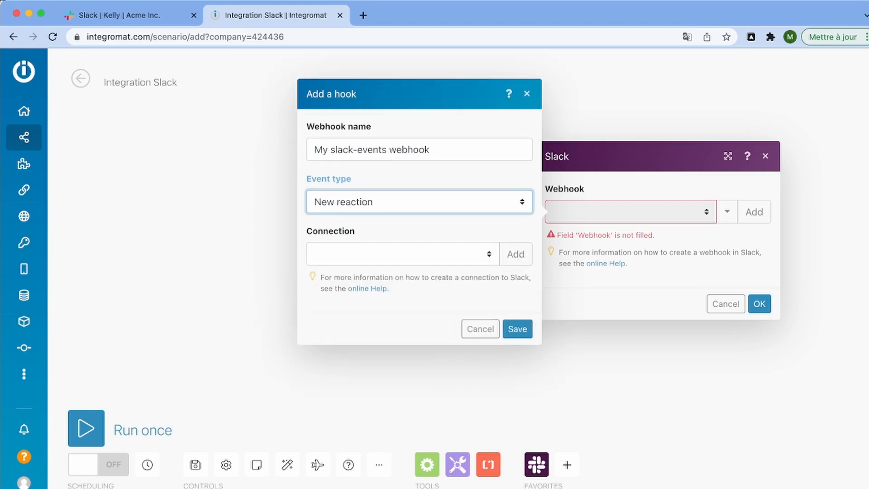
{"action": "type", "text": "Rea"}
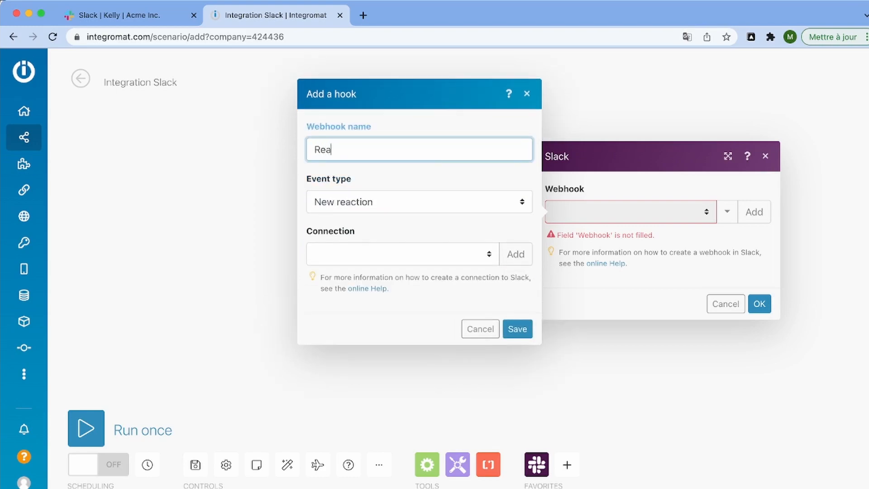
{"action": "type", "text": "ction Slak"}
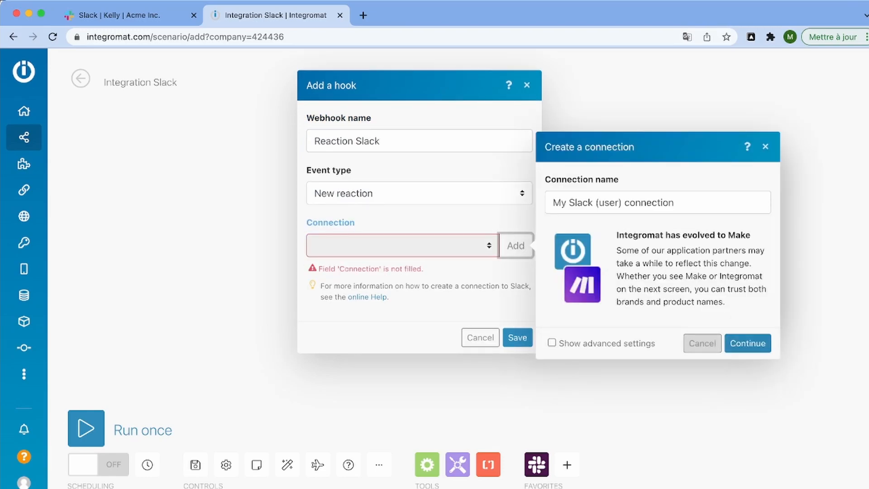
- Create the Slack connection, save the webhook and confirm the trigger settings
{"action": "left_click", "coordinate": [747, 343]}
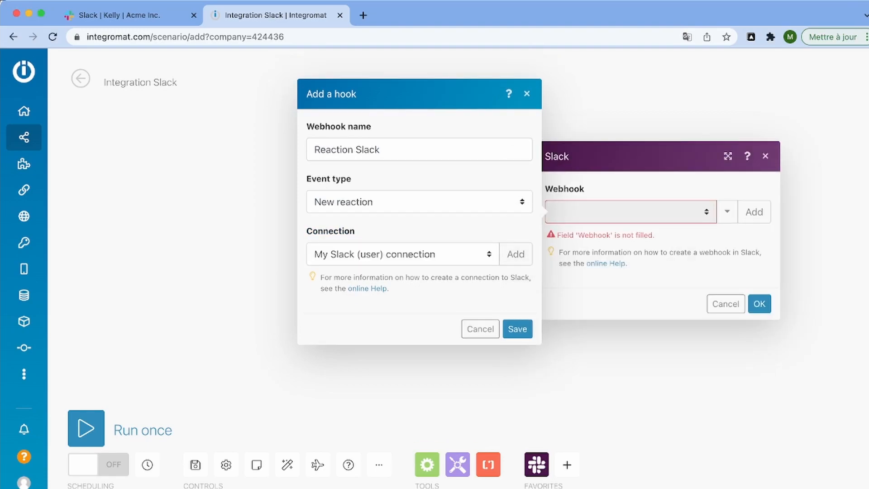
{"action": "left_click", "coordinate": [516, 329]}
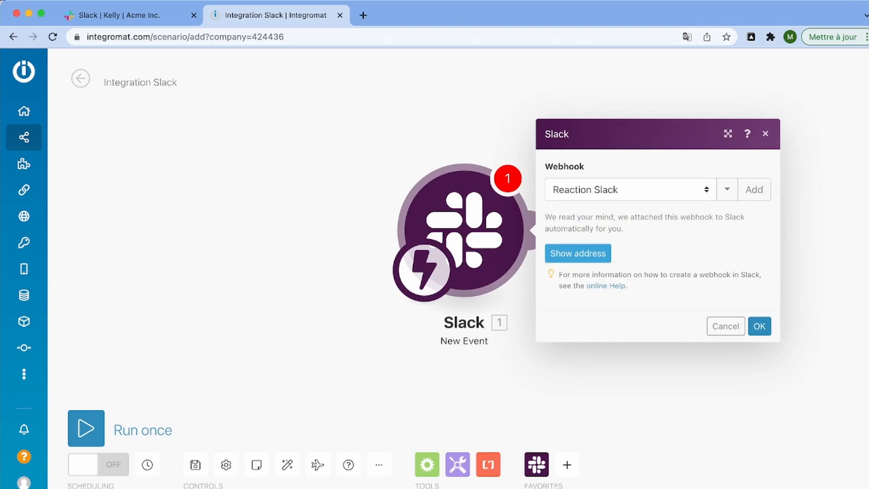
{"action": "left_click", "coordinate": [759, 326]}
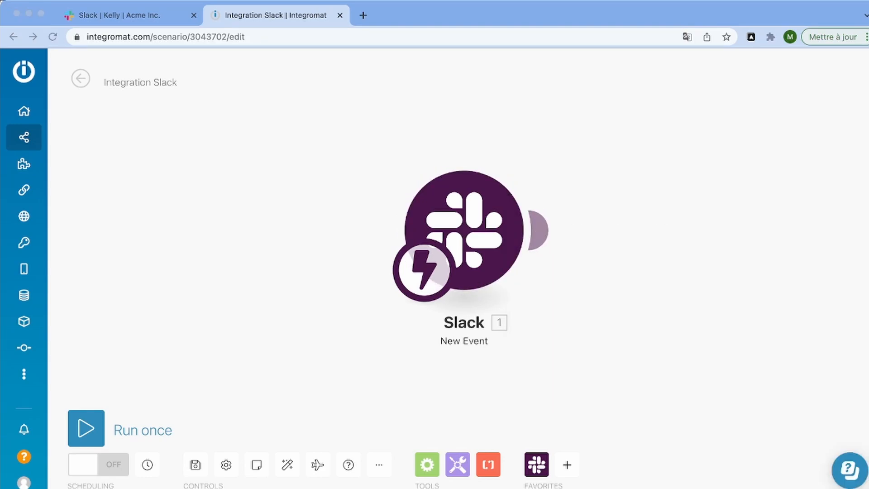
- Run the scenario once so the trigger waits for Slack event data
{"action": "left_click", "coordinate": [87, 429]}
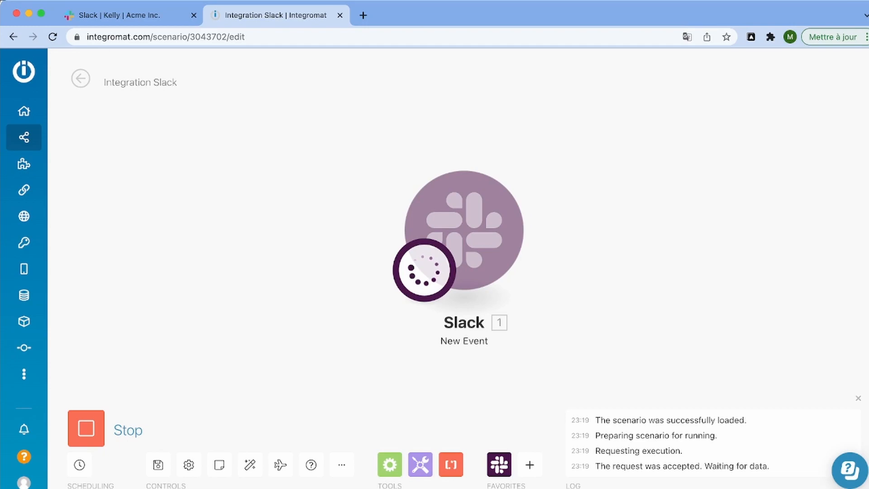
- React to the stats-request message in Slack with the Completed checkmark and return to the scenario
{"action": "left_click", "coordinate": [125, 15]}
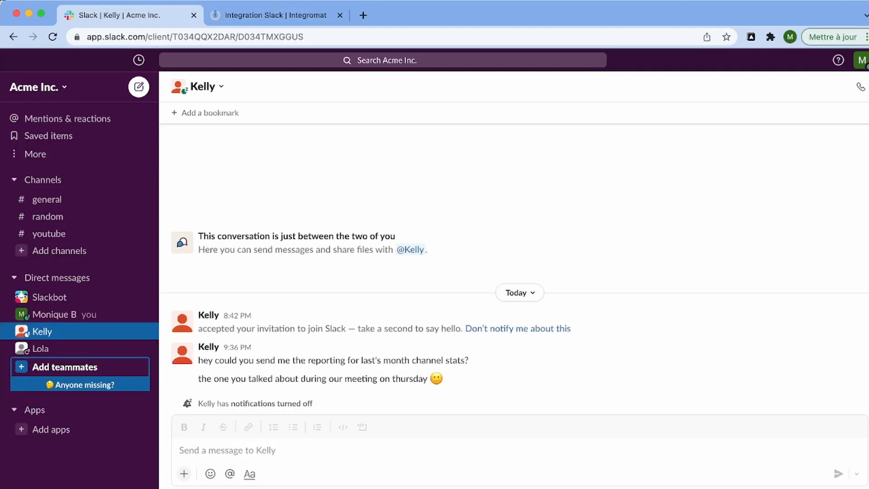
{"action": "mouse_move", "coordinate": [723, 338]}
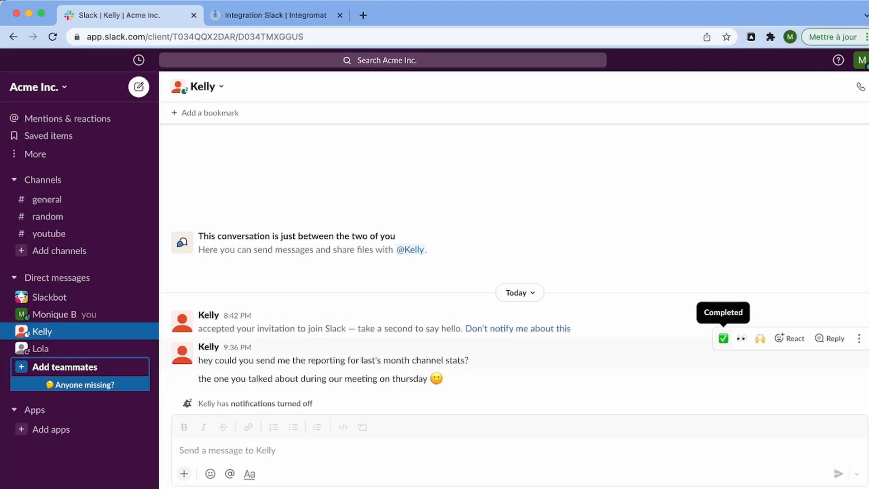
{"action": "left_click", "coordinate": [272, 15]}
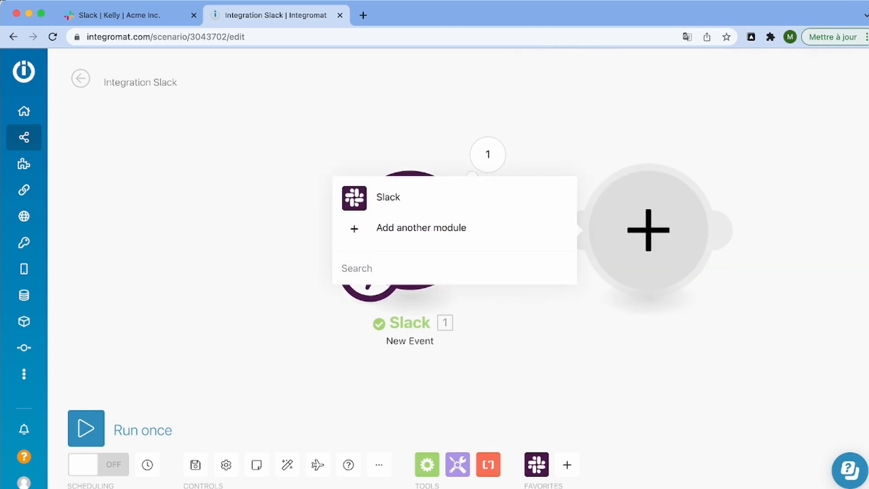
- Add a Slack Search for Message module after the New Event trigger
{"action": "left_click", "coordinate": [420, 228]}
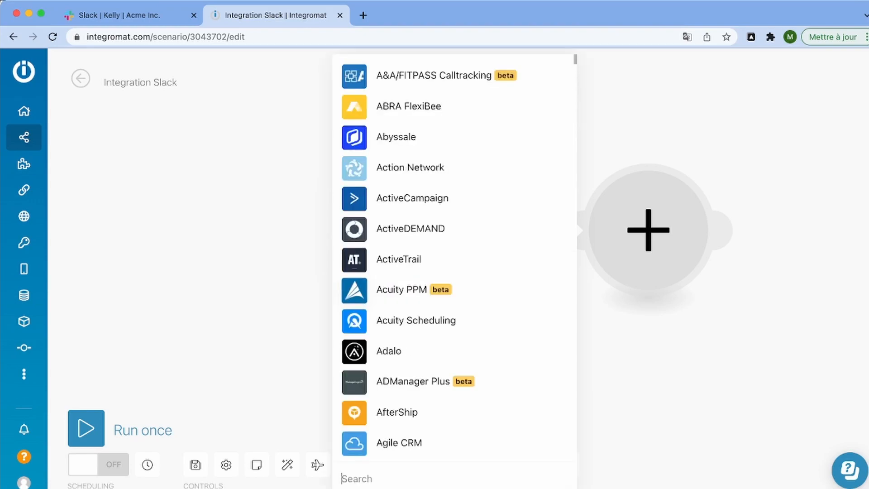
{"action": "type", "text": "s"}
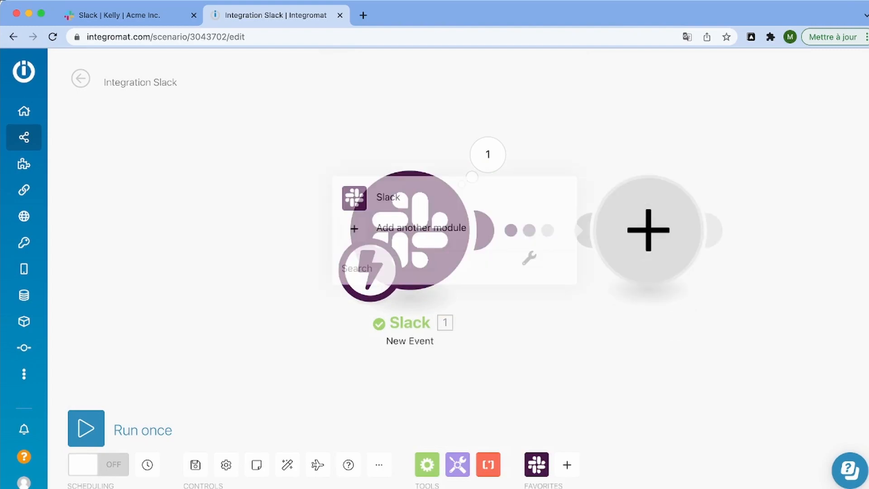
{"action": "left_click", "coordinate": [421, 228]}
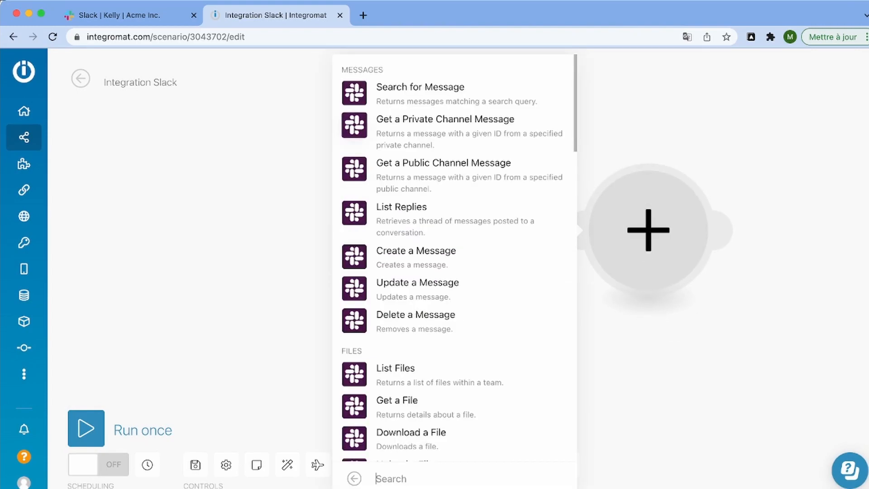
{"action": "left_click", "coordinate": [420, 86]}
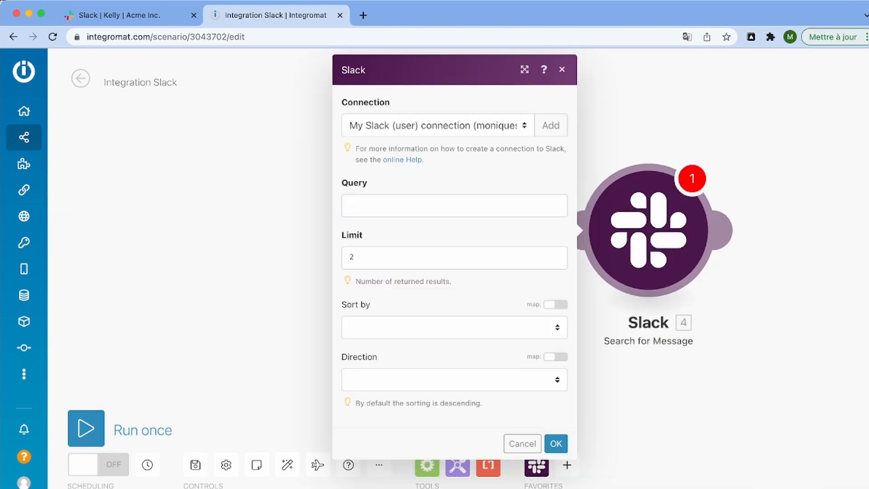
- Build the search query 'has::reaction:' mapping the trigger's reaction
{"action": "left_click", "coordinate": [454, 205]}
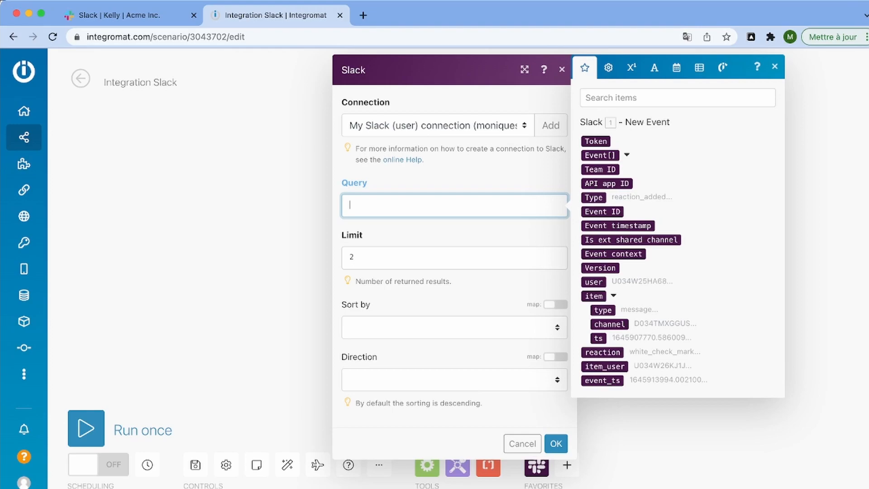
{"action": "type", "text": "has"}
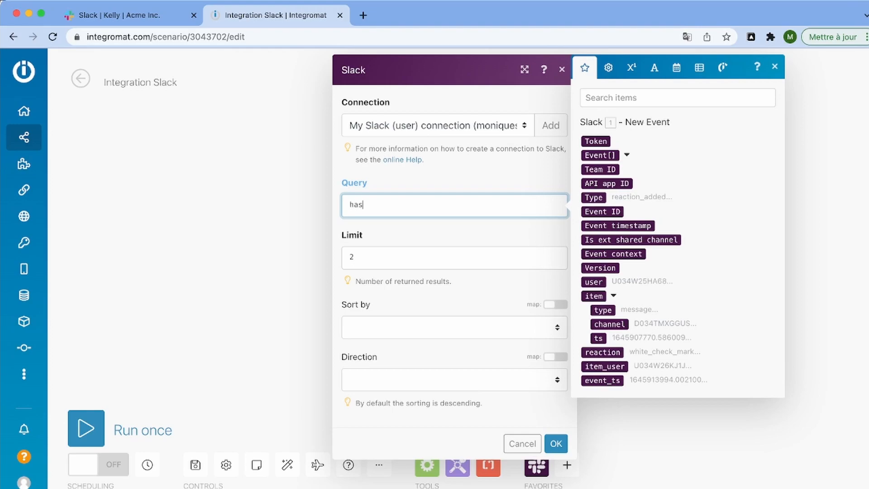
{"action": "type", "text": ": 1. reaction"}
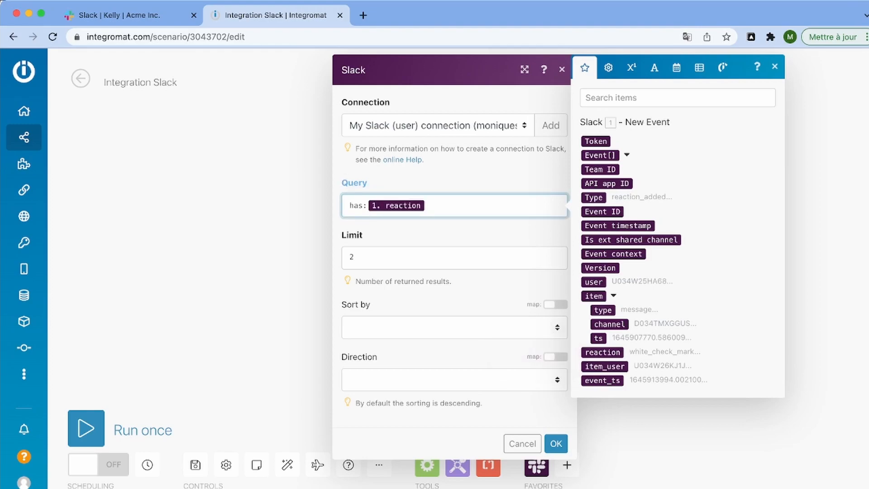
{"action": "type", "text": ":"}
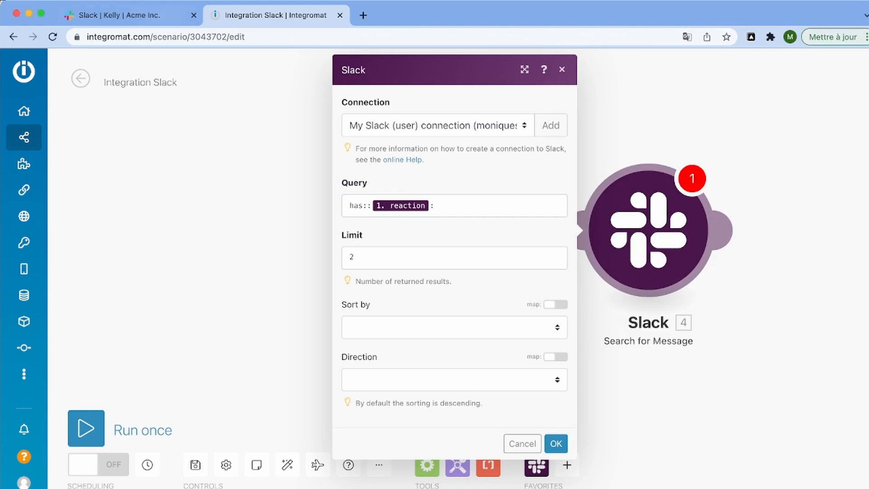
- Set the search to sort by Timestamp with limit 2 and save the module
{"action": "left_click", "coordinate": [122, 14]}
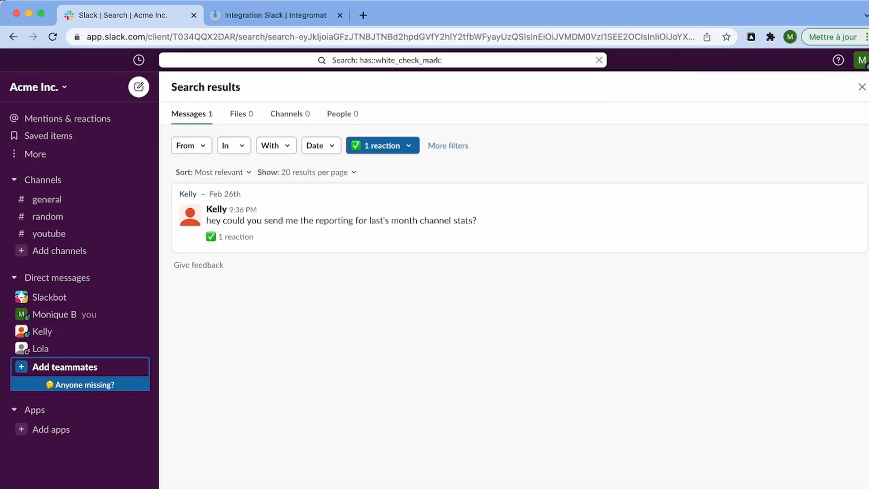
{"action": "left_click", "coordinate": [276, 15]}
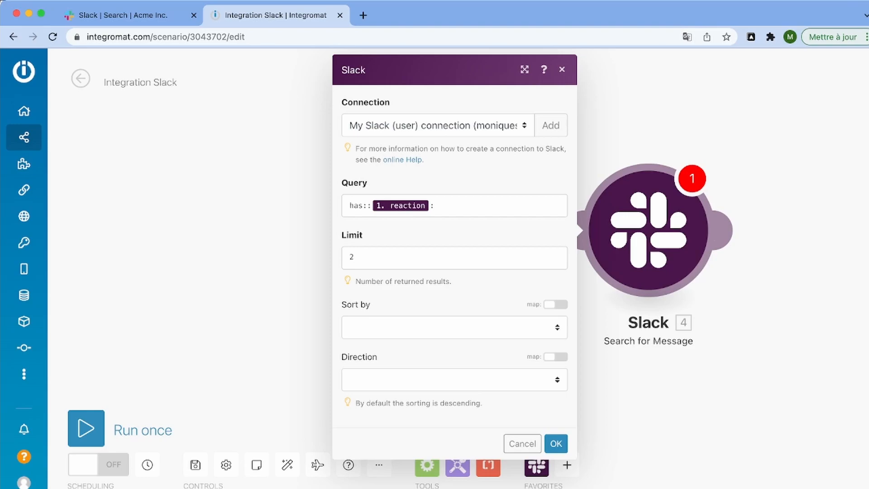
{"action": "left_click", "coordinate": [454, 327]}
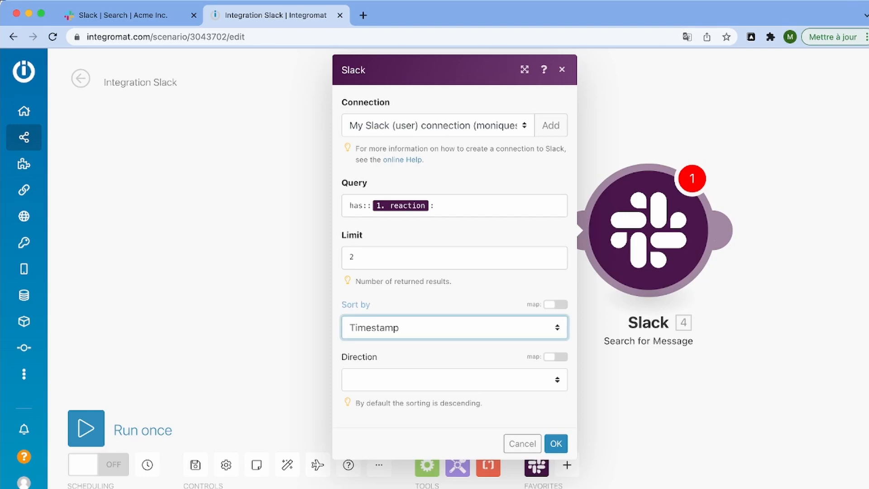
{"action": "left_click", "coordinate": [454, 380]}
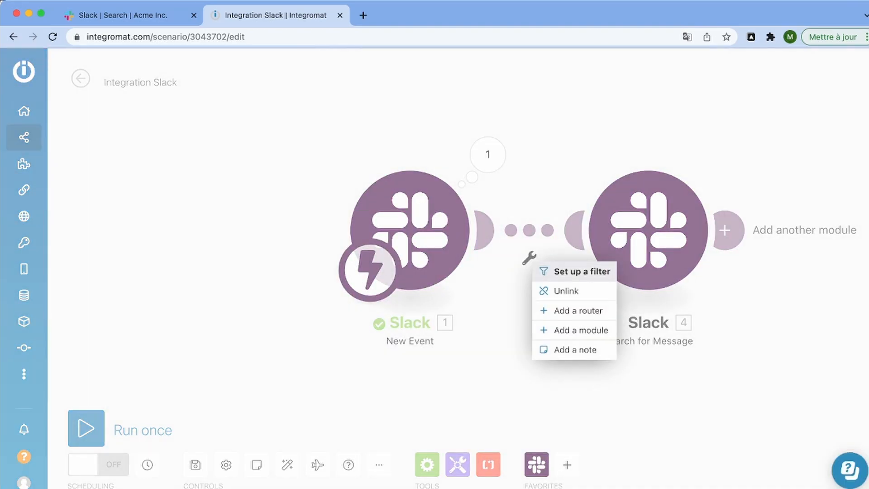
- Filter the link so only events whose reaction equals white_check_mark pass
{"action": "left_click", "coordinate": [581, 271]}
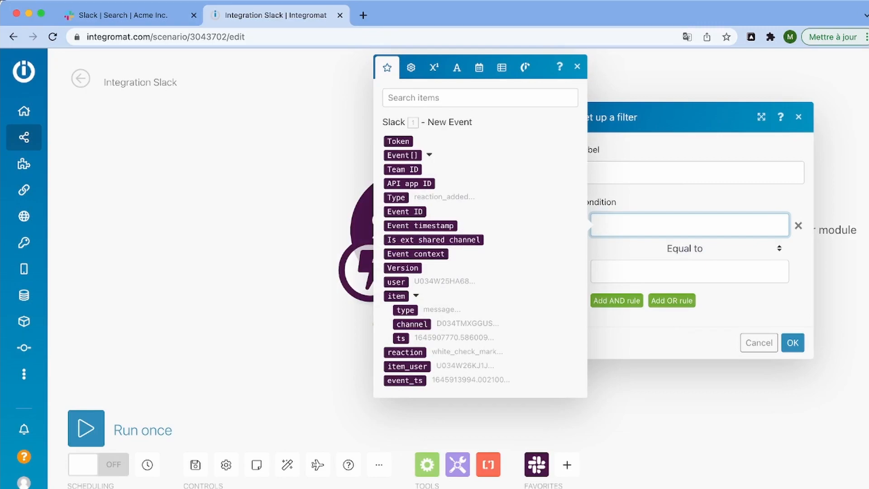
{"action": "left_click", "coordinate": [403, 352]}
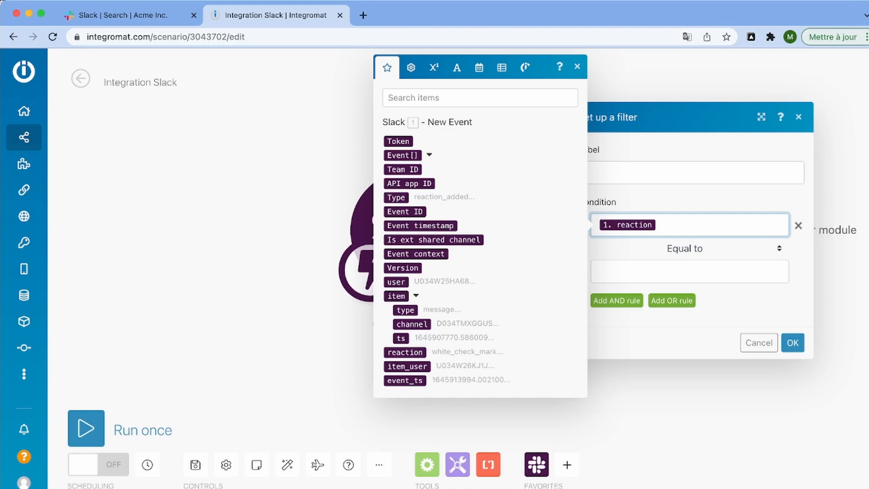
{"action": "type", "text": "has::white_check_mark:"}
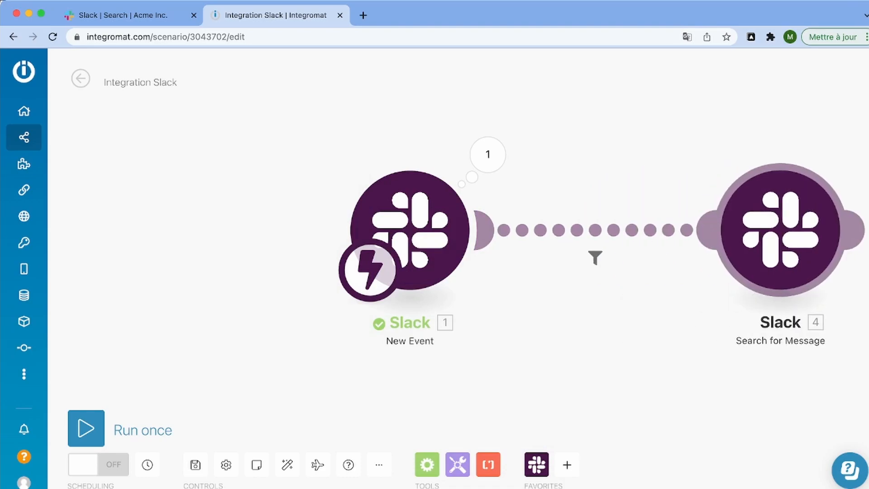
- Add an AND rule to the filter requiring the event's user to be equal, and save it
{"action": "left_click", "coordinate": [596, 257]}
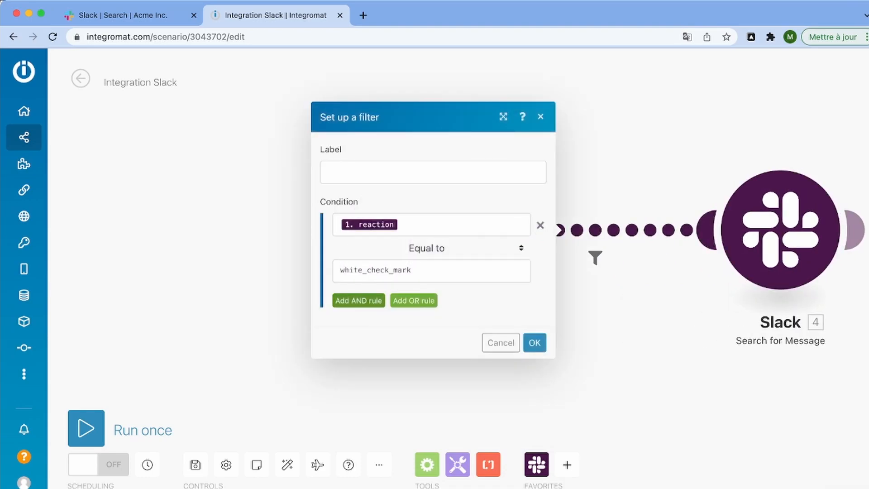
{"action": "left_click", "coordinate": [358, 300]}
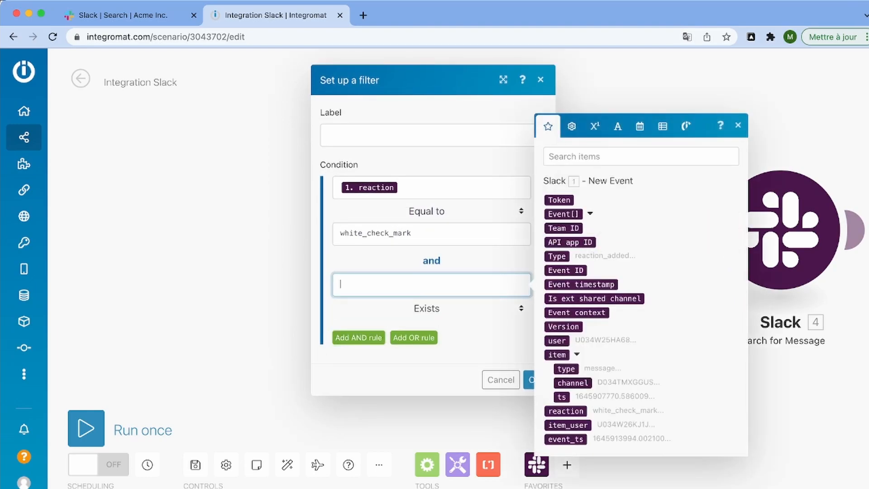
{"action": "left_click", "coordinate": [556, 340]}
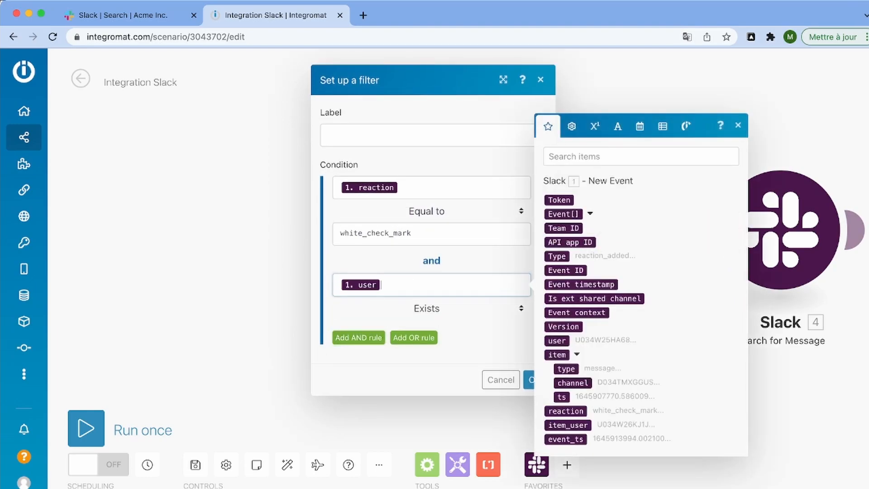
{"action": "left_click", "coordinate": [738, 125]}
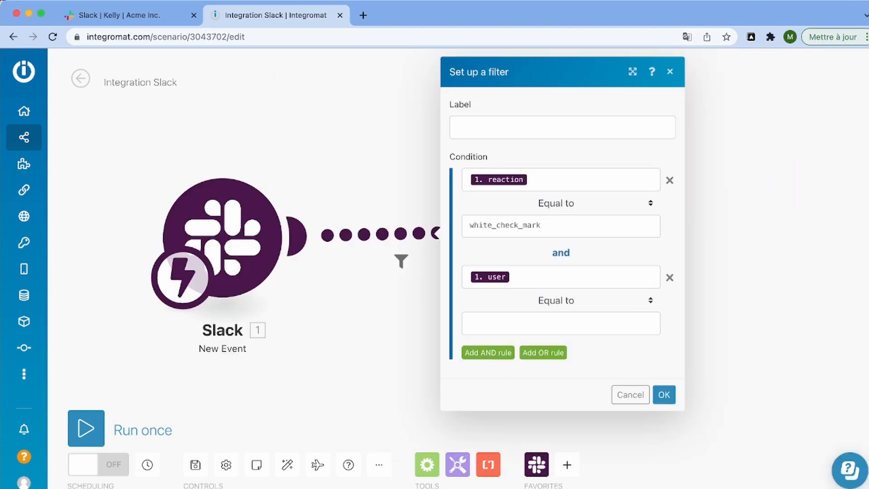
{"action": "left_click", "coordinate": [561, 323]}
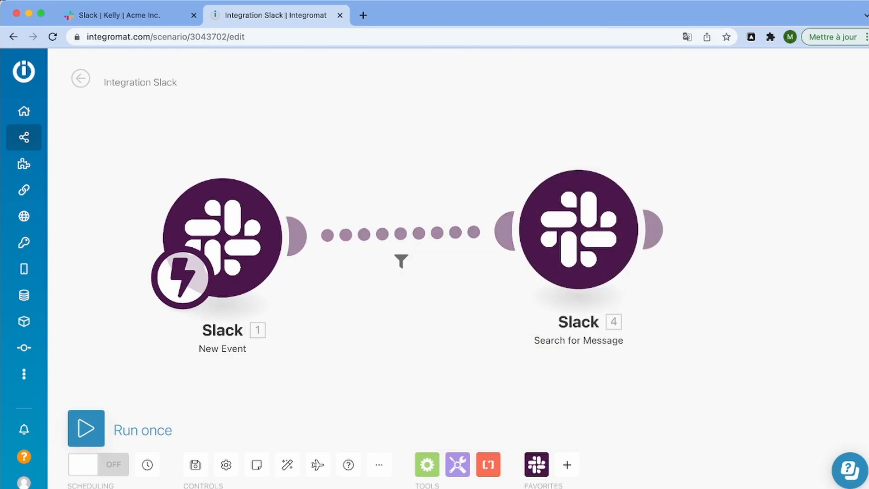
- Run the scenario once again to wait for a new event
{"action": "left_click", "coordinate": [86, 429]}
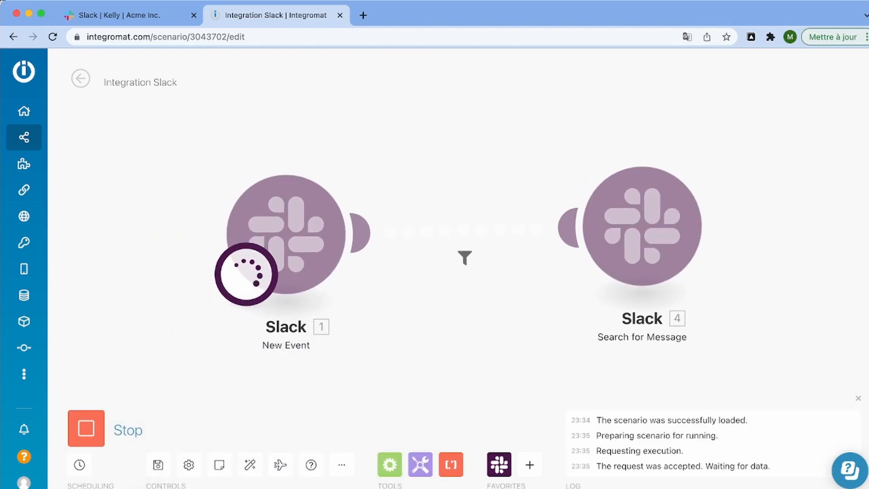
- React to the Thursday-meeting message in Slack with a check mark and return to check the run
{"action": "left_click", "coordinate": [122, 14]}
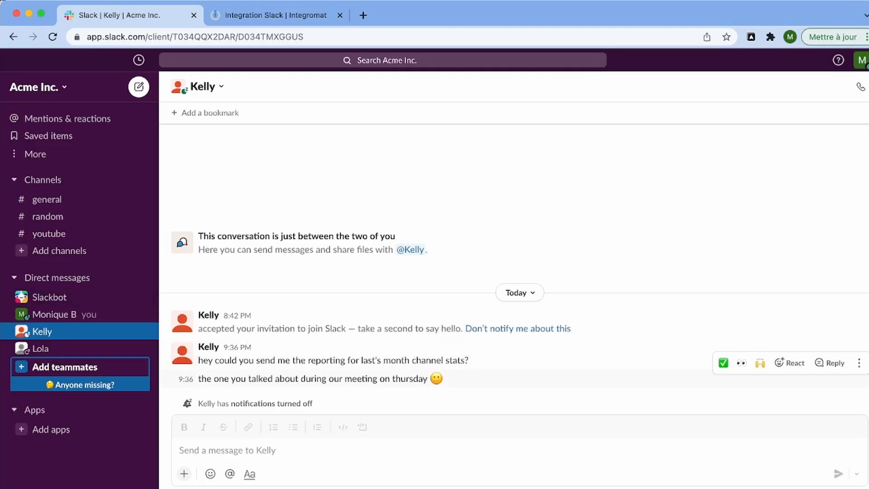
{"action": "left_click", "coordinate": [722, 362]}
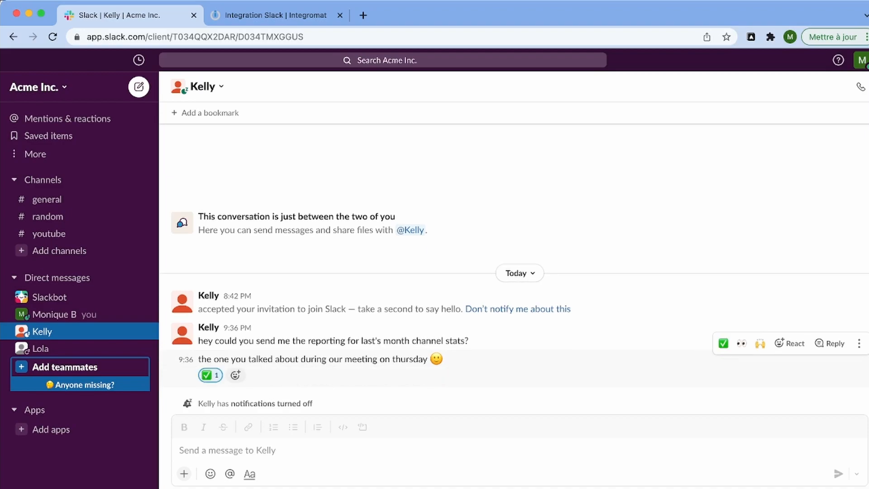
{"action": "left_click", "coordinate": [274, 14]}
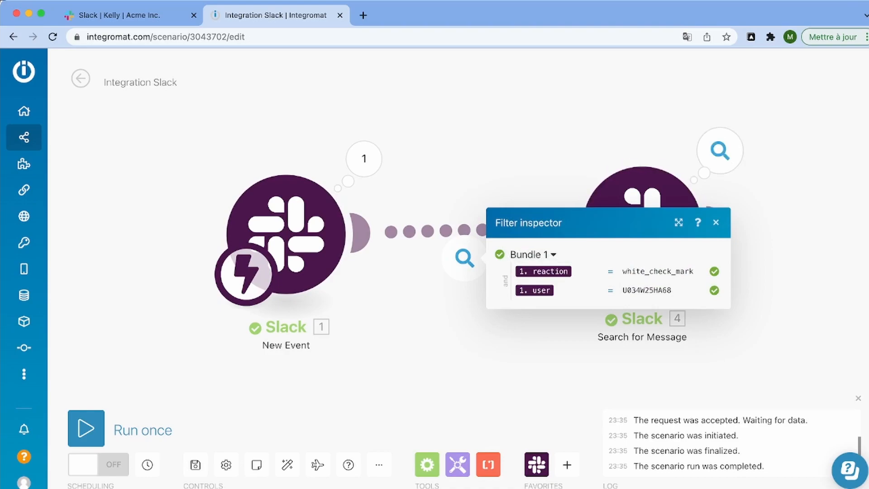
- Review the Search for Message output bundle, then add an empty module after it
{"action": "left_click", "coordinate": [721, 150]}
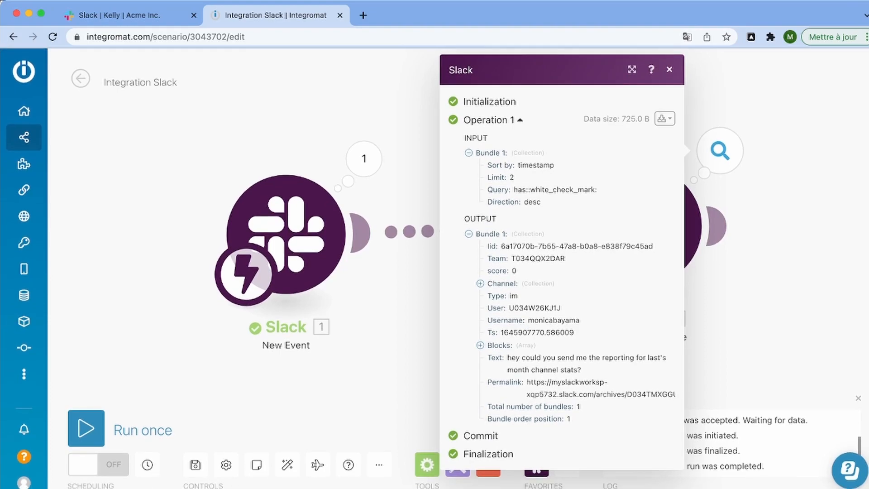
{"action": "left_click", "coordinate": [669, 69]}
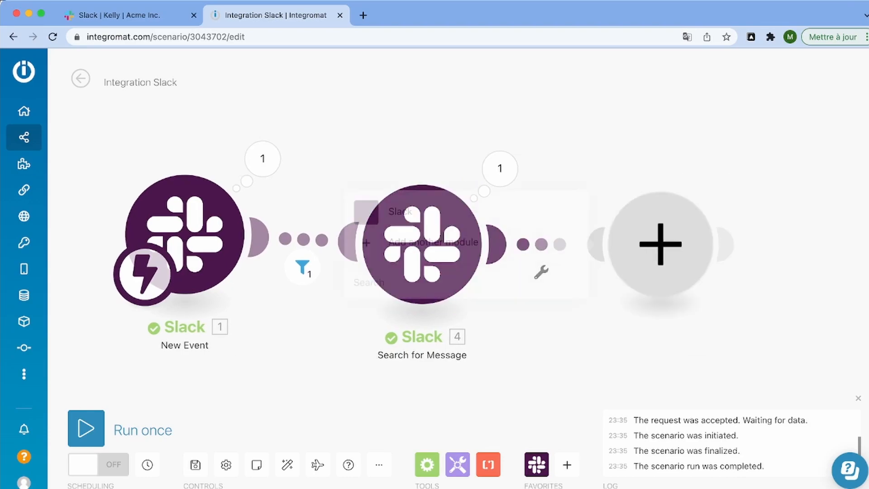
- Set the module to Notion Create a Database Item and enter the My To-Do List database ID
{"action": "left_click", "coordinate": [422, 244]}
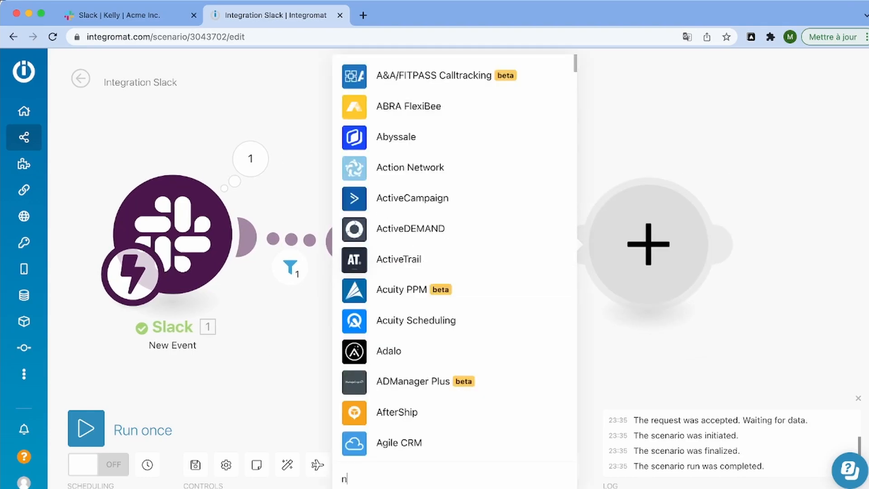
{"action": "type", "text": "otion"}
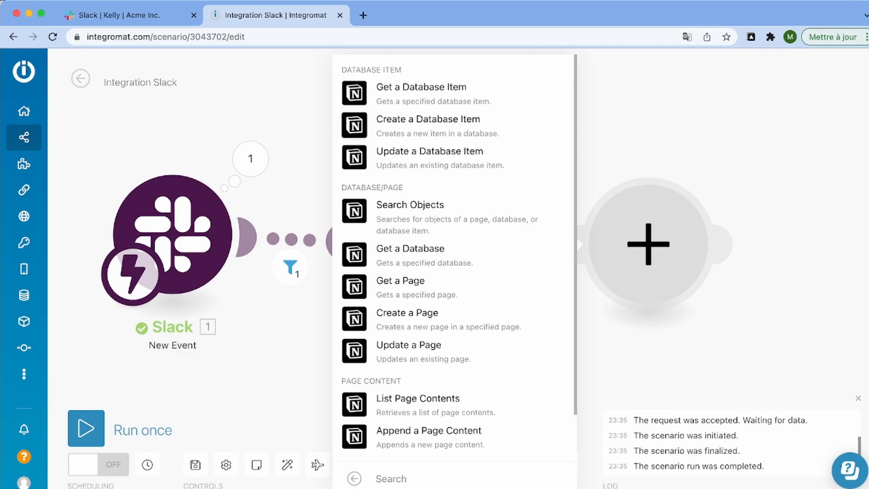
{"action": "left_click", "coordinate": [427, 120]}
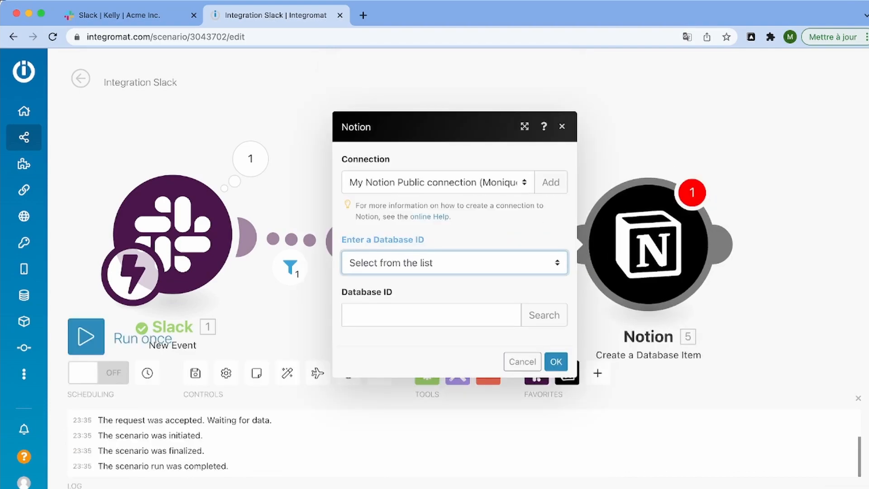
{"action": "left_click", "coordinate": [556, 362]}
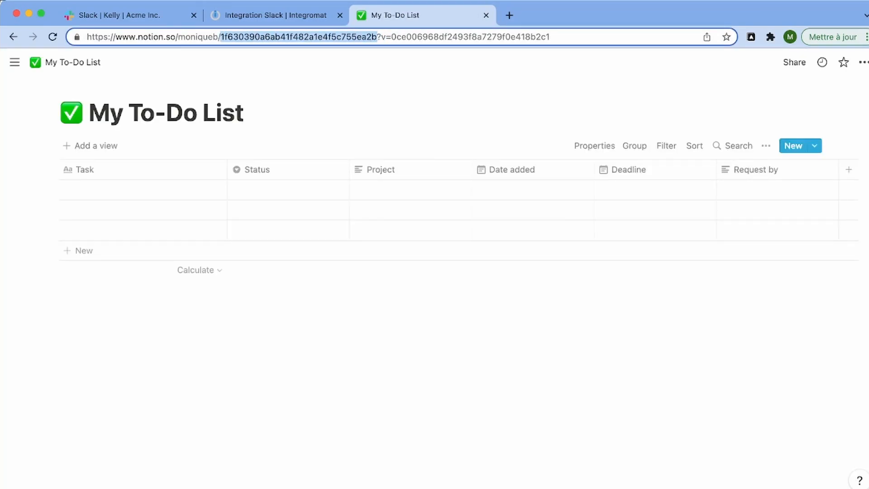
{"action": "left_click", "coordinate": [272, 15]}
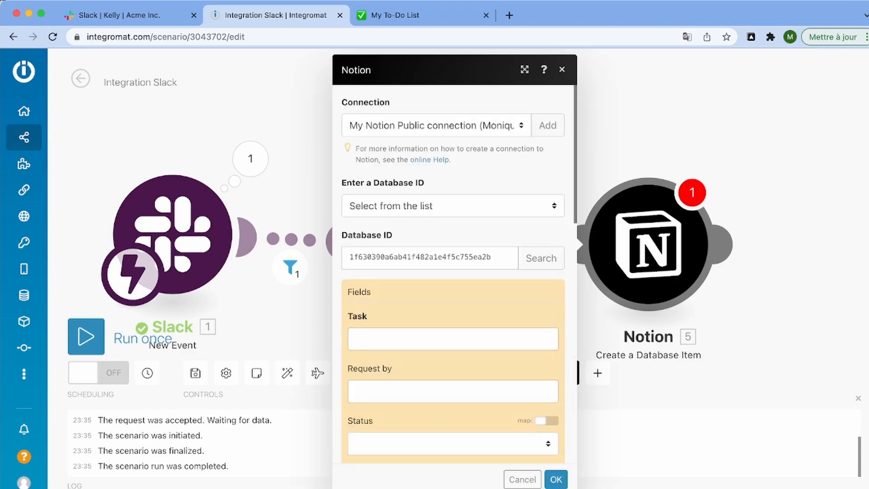
- Map the Slack search result value into the Notion item's Task field
{"action": "scroll", "scroll_direction": "down", "scroll_amount": 3}
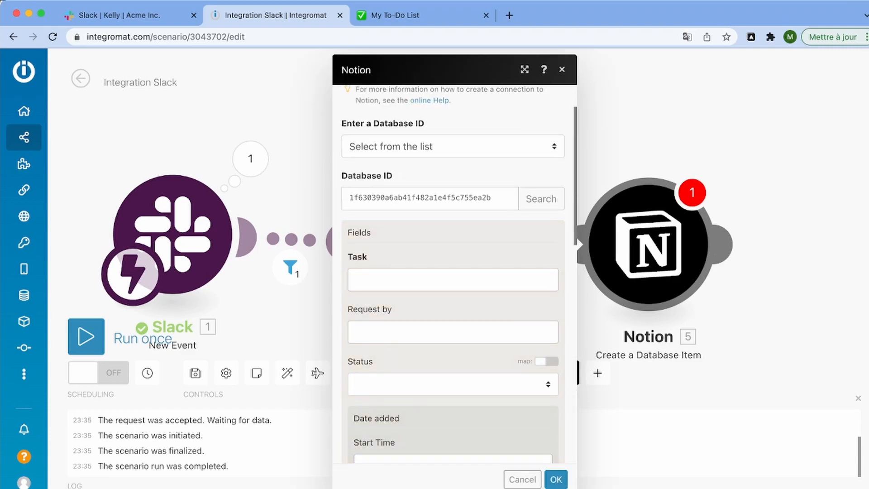
{"action": "left_click", "coordinate": [453, 278]}
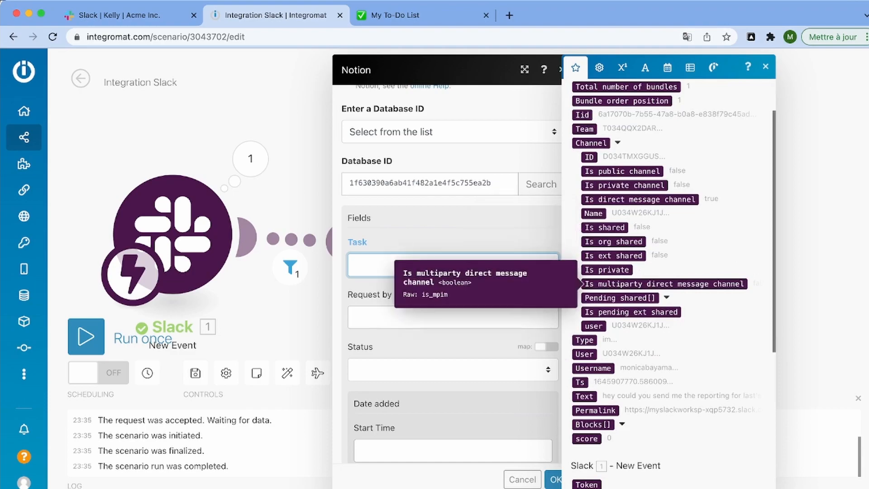
{"action": "mouse_move", "coordinate": [453, 264]}
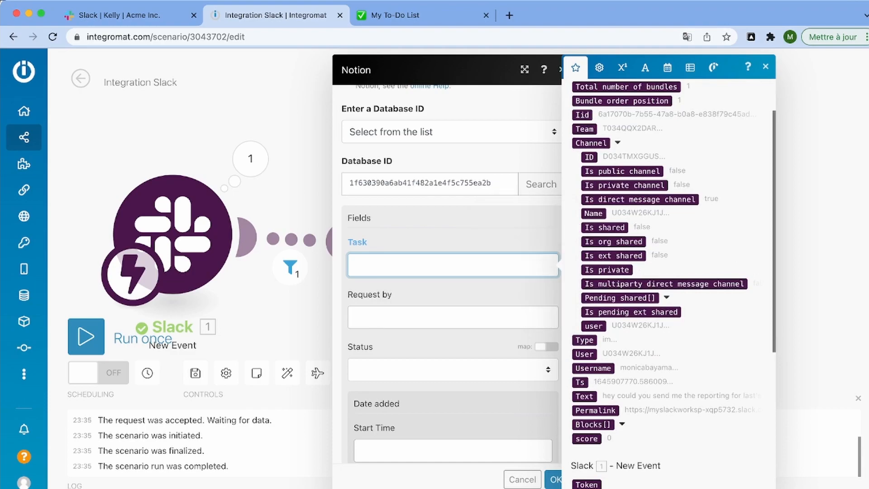
{"action": "left_click", "coordinate": [584, 396]}
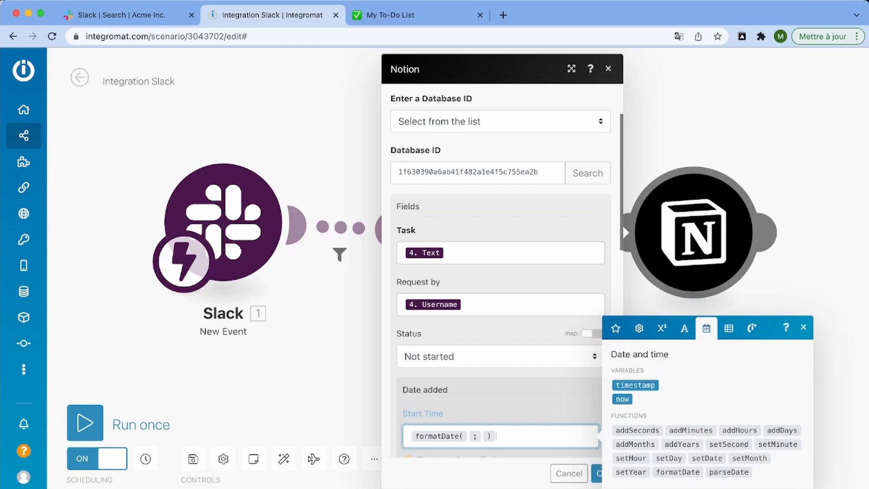
- Set Start Time to formatDate(parseDate(ts)) using the Slack timestamp and confirm the Notion module
{"action": "left_click", "coordinate": [615, 67]}
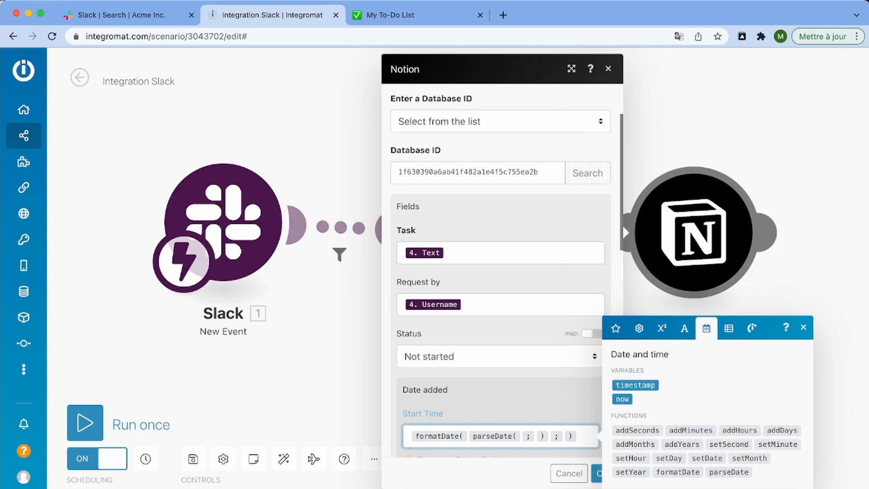
{"action": "left_click", "coordinate": [803, 327]}
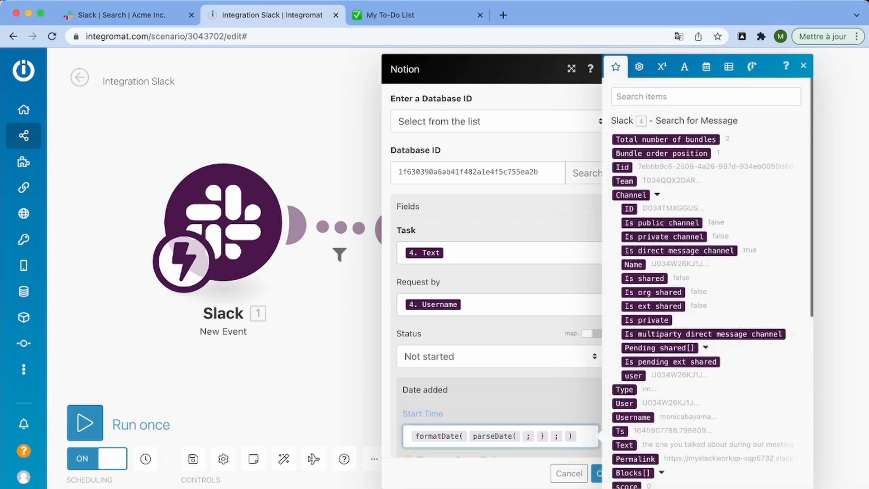
{"action": "type", "text": "ts"}
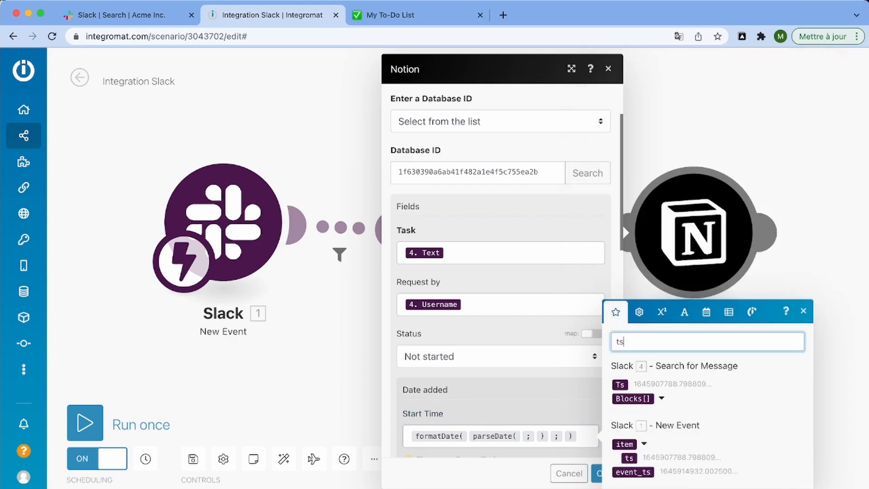
{"action": "left_click", "coordinate": [620, 383]}
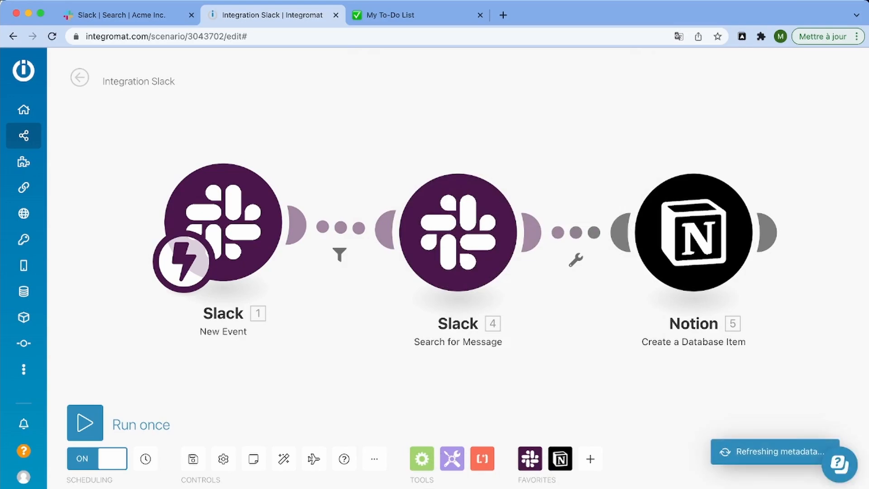
- Add a filter before Notion requiring 4. Ts Equal to the New Event item ts
{"action": "left_click", "coordinate": [577, 266]}
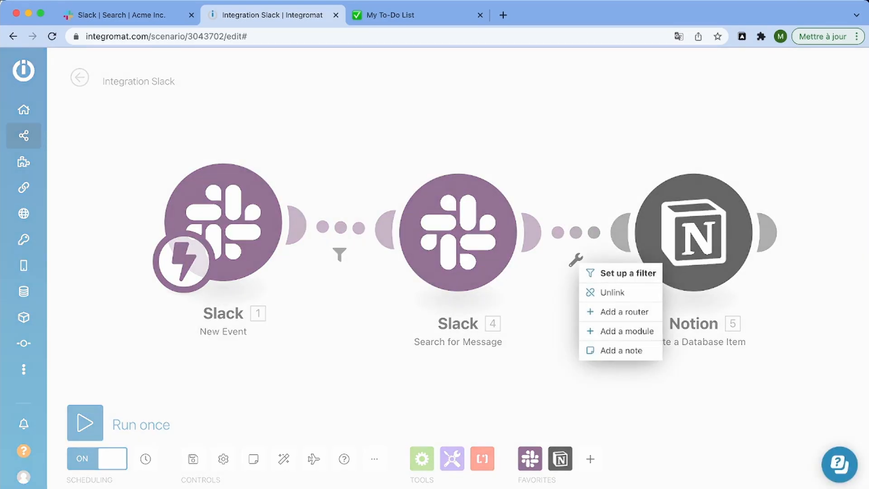
{"action": "left_click", "coordinate": [619, 274]}
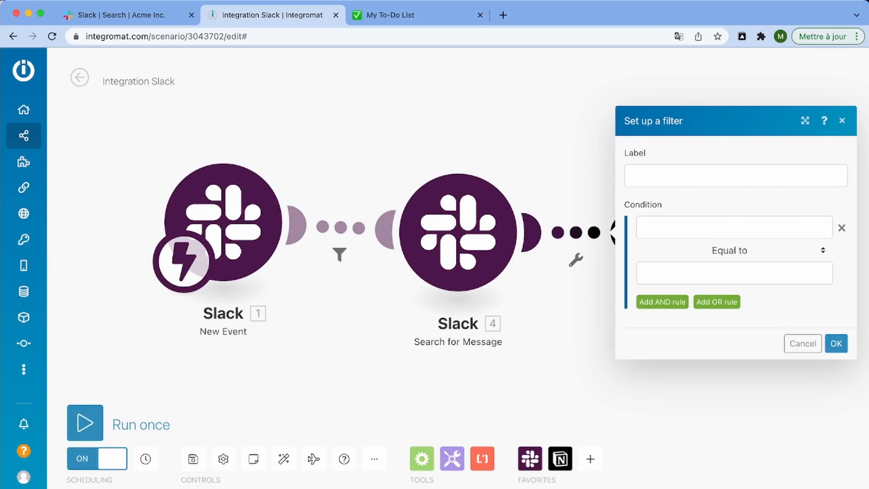
{"action": "left_click", "coordinate": [734, 227]}
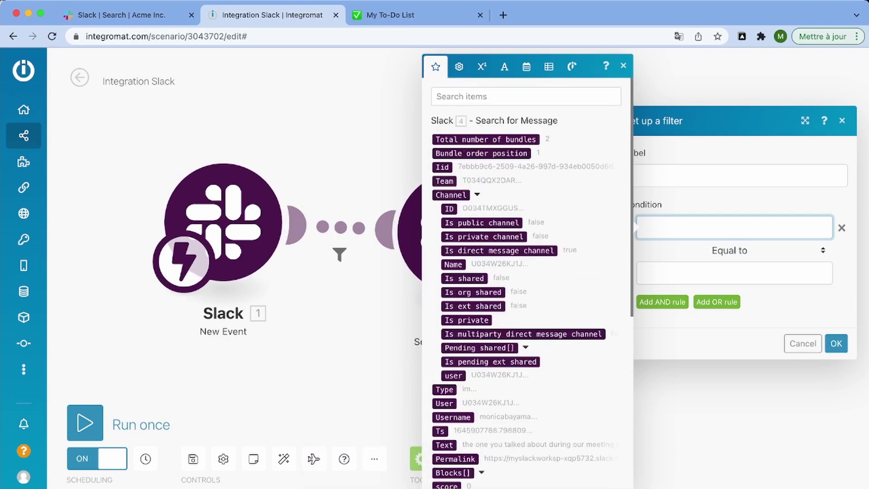
{"action": "mouse_move", "coordinate": [440, 431]}
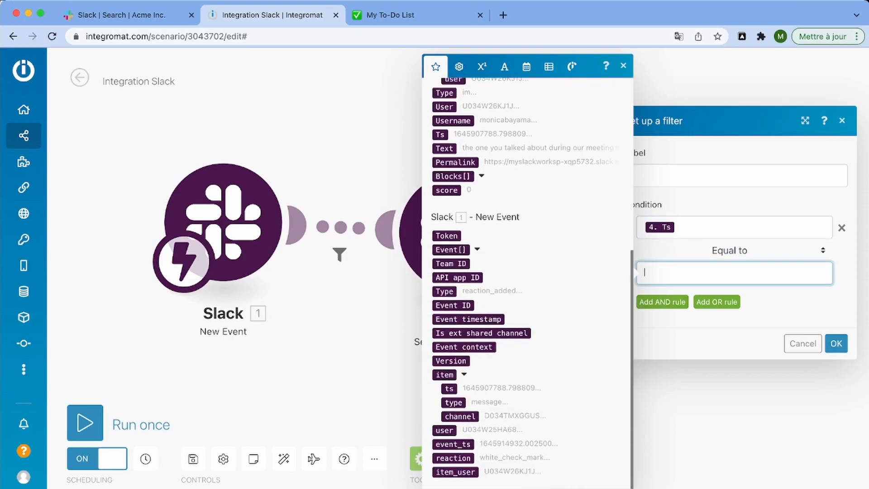
{"action": "left_click", "coordinate": [802, 344]}
{"action": "type", "text": "sleep"}
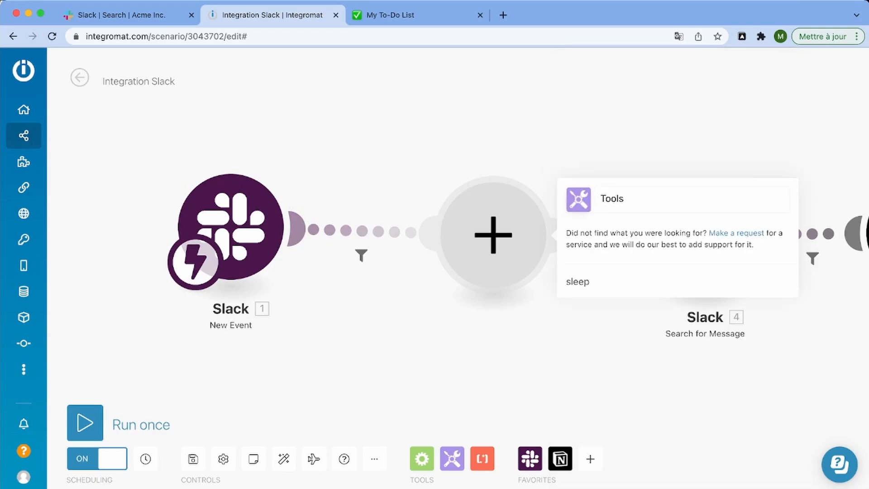
- Insert a Tools Sleep delay after the trigger, auto-align the modules and save the scenario
{"action": "left_click", "coordinate": [577, 281]}
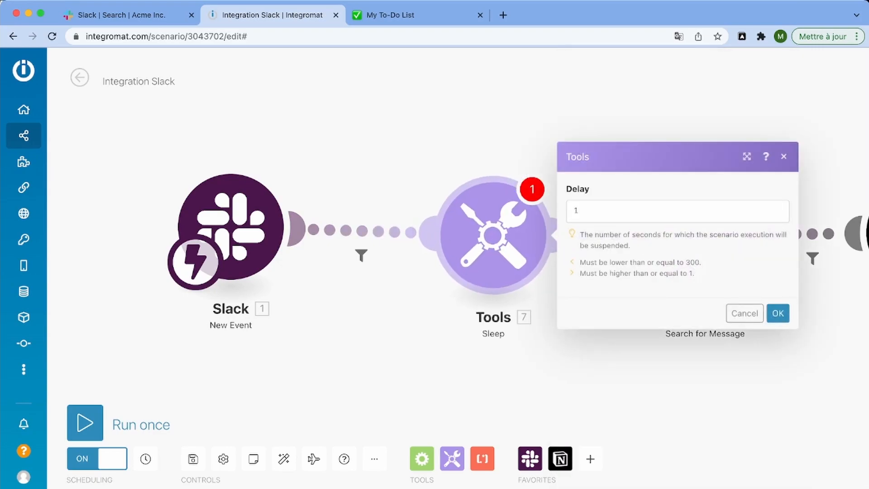
{"action": "left_click", "coordinate": [677, 211]}
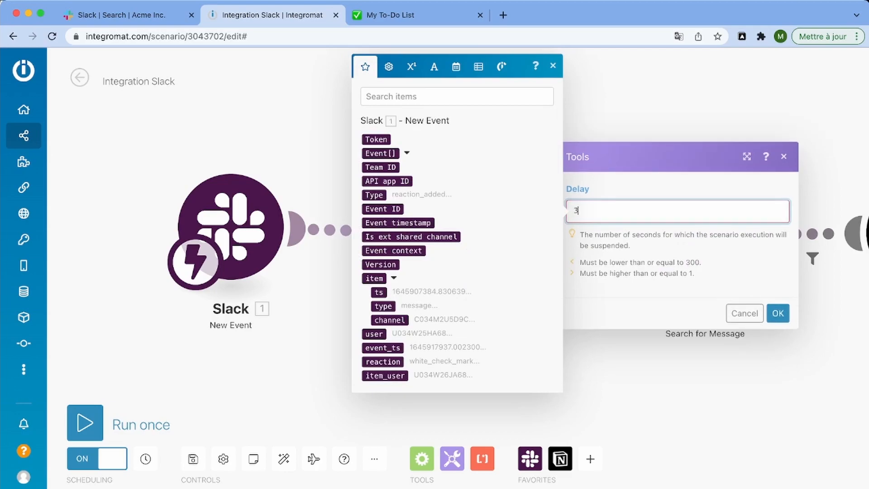
{"action": "left_click", "coordinate": [778, 313]}
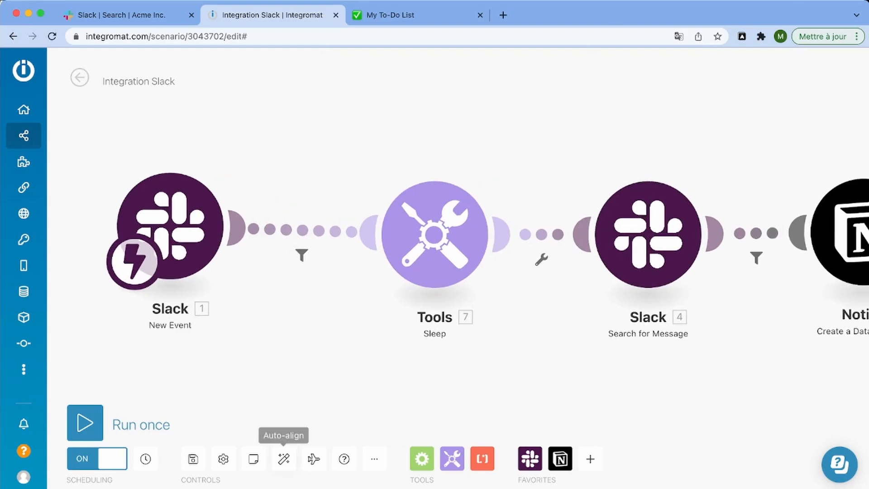
{"action": "left_click", "coordinate": [284, 470]}
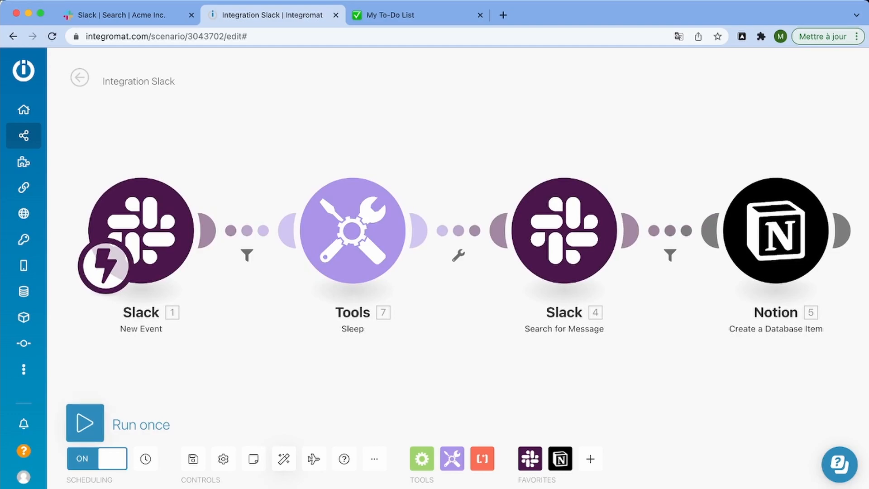
{"action": "mouse_move", "coordinate": [192, 459]}
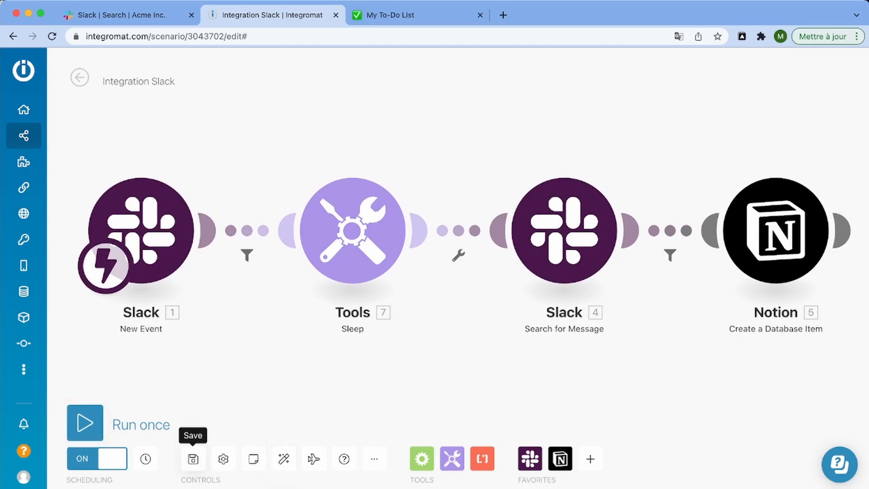
{"action": "left_click", "coordinate": [192, 459]}
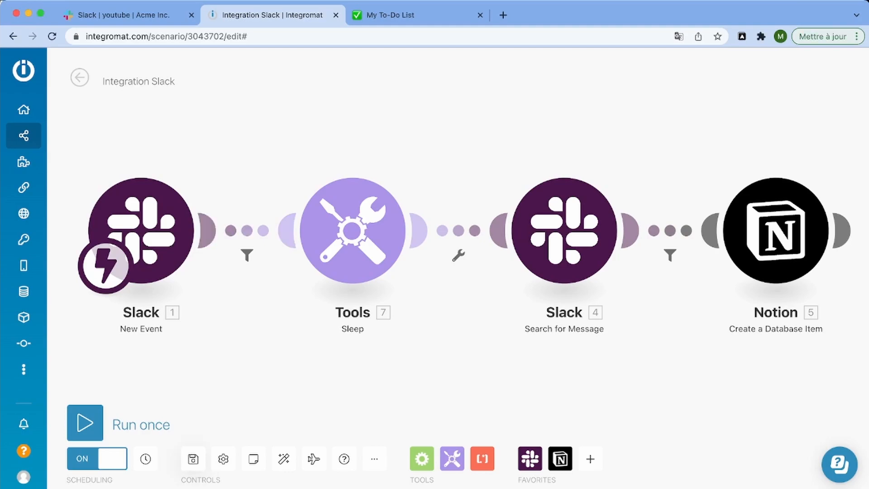
- Add a white_check_mark reaction to the thumbnail question in Slack #youtube
{"action": "left_click", "coordinate": [125, 14]}
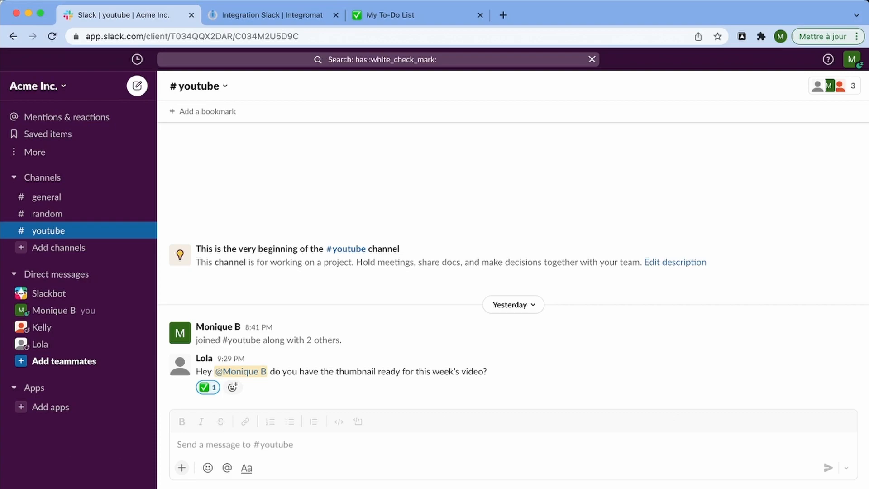
{"action": "left_click", "coordinate": [393, 14]}
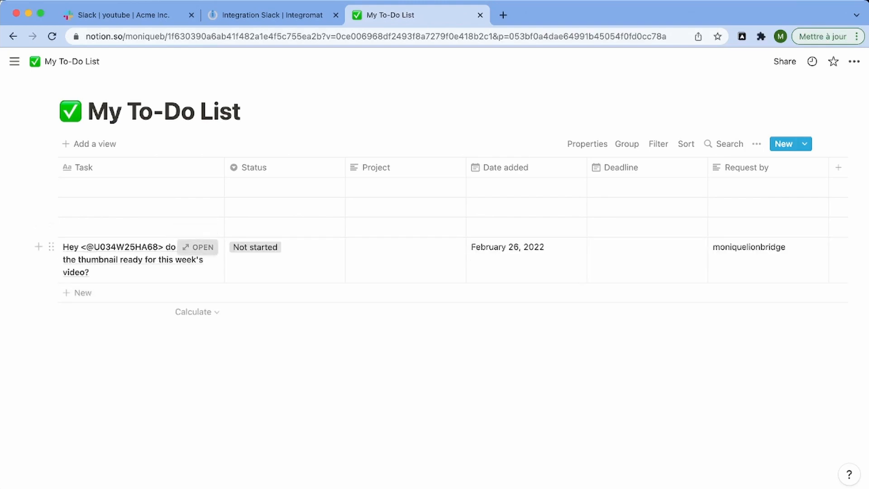
- Retitle the new Notion to-do row as 'Make Youtube Thumbnail'
{"action": "left_click", "coordinate": [197, 247]}
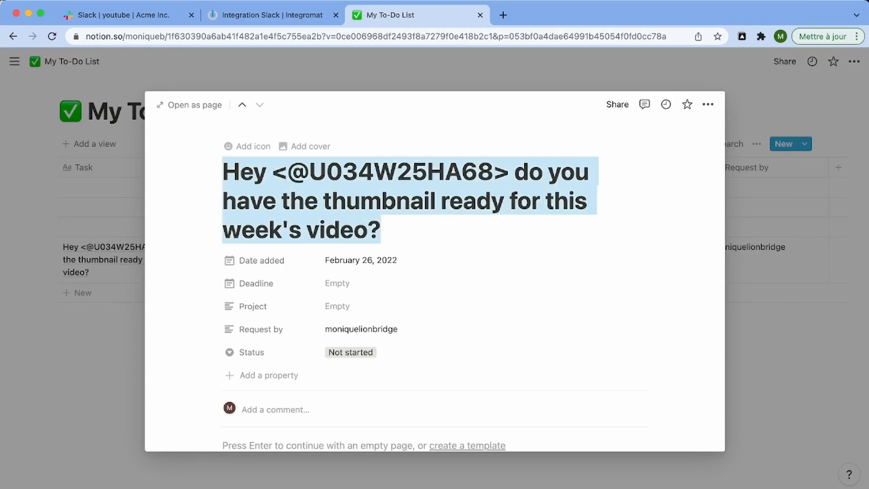
{"action": "type", "text": "Y"}
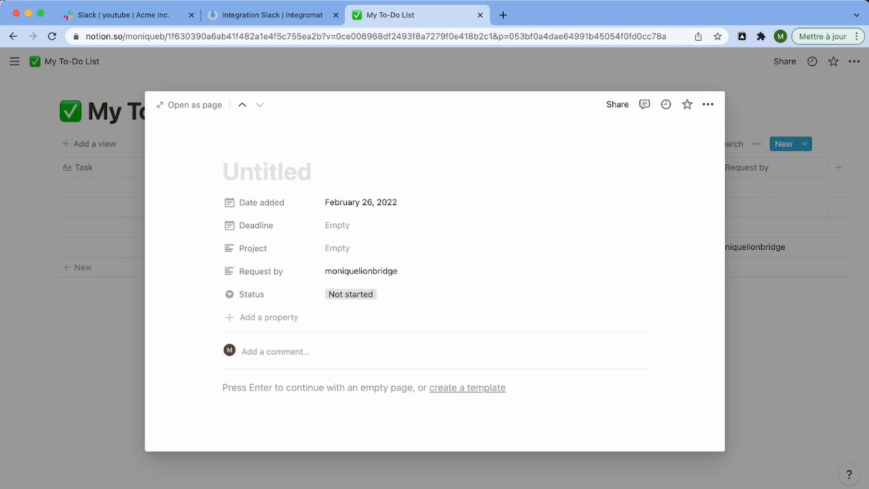
{"action": "type", "text": "Make Y"}
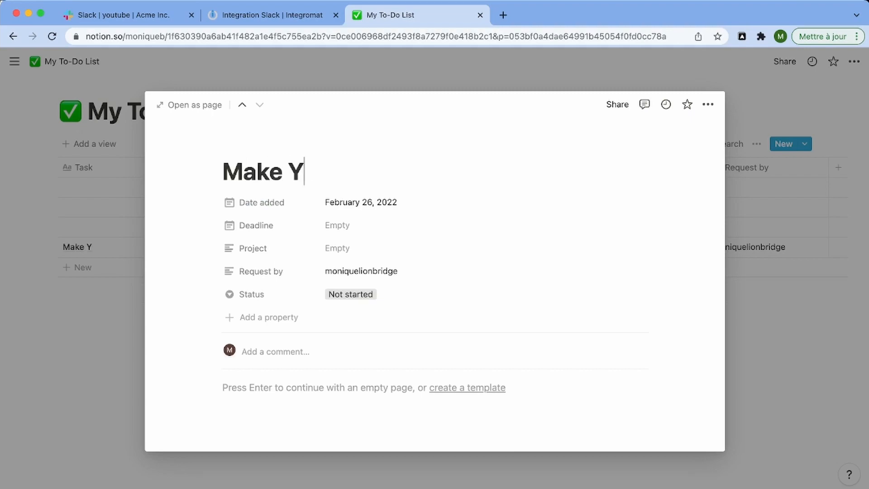
{"action": "type", "text": "outube"}
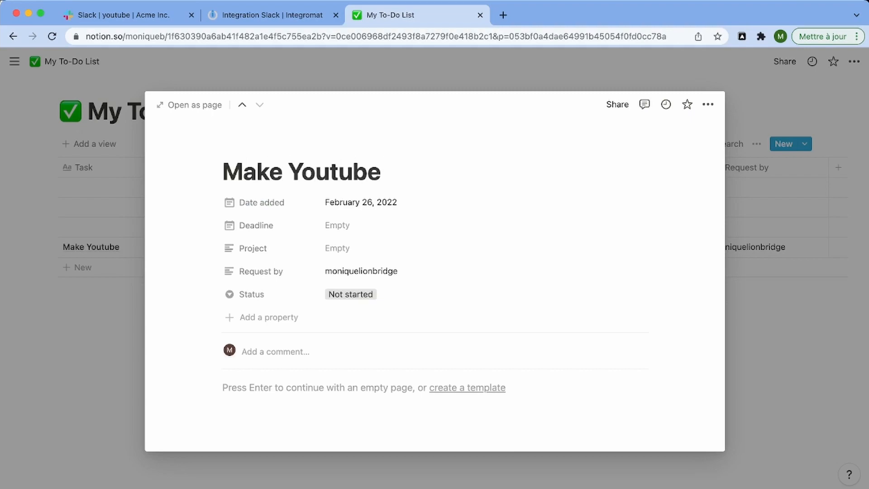
{"action": "type", "text": "Thu"}
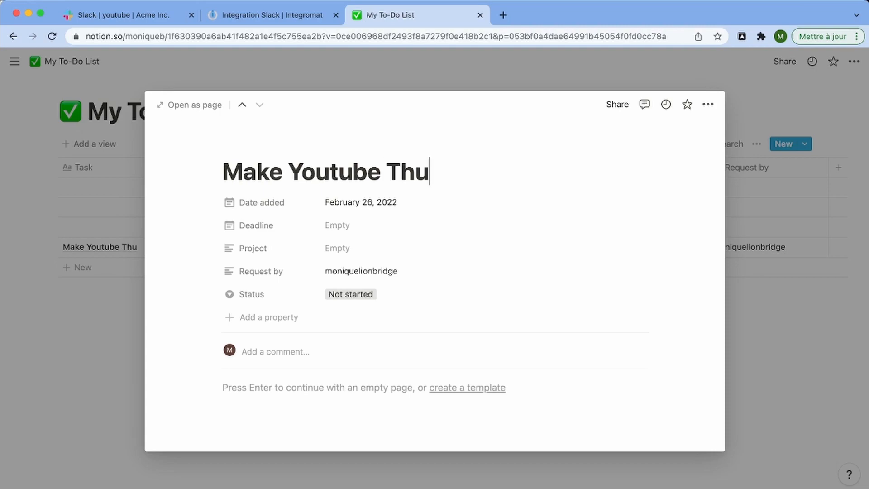
{"action": "type", "text": "bnail"}
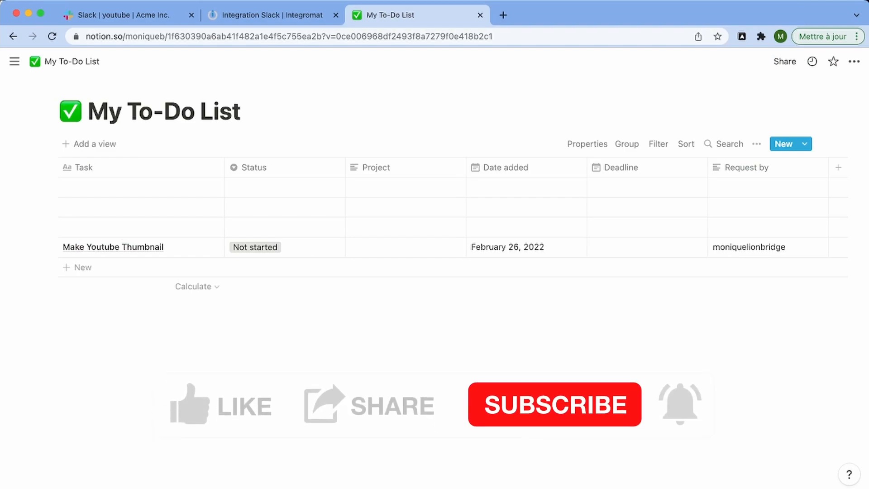
{"action": "left_click", "coordinate": [194, 408]}
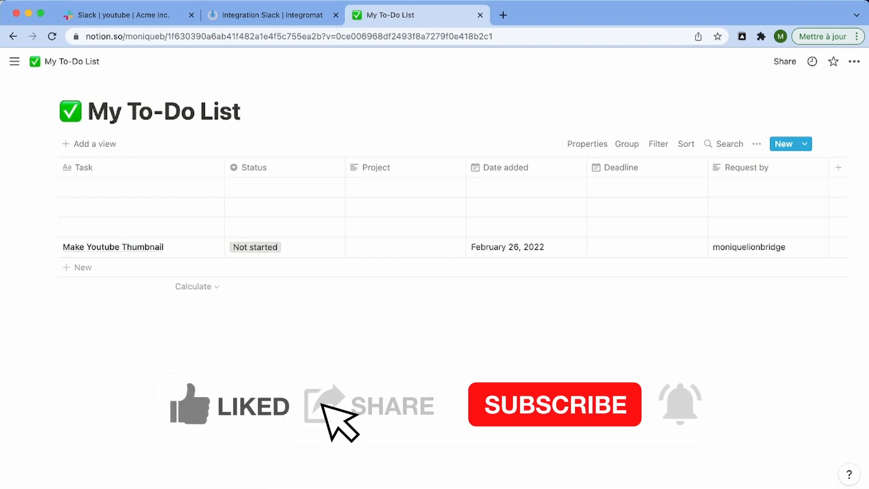
{"action": "left_click", "coordinate": [554, 404]}
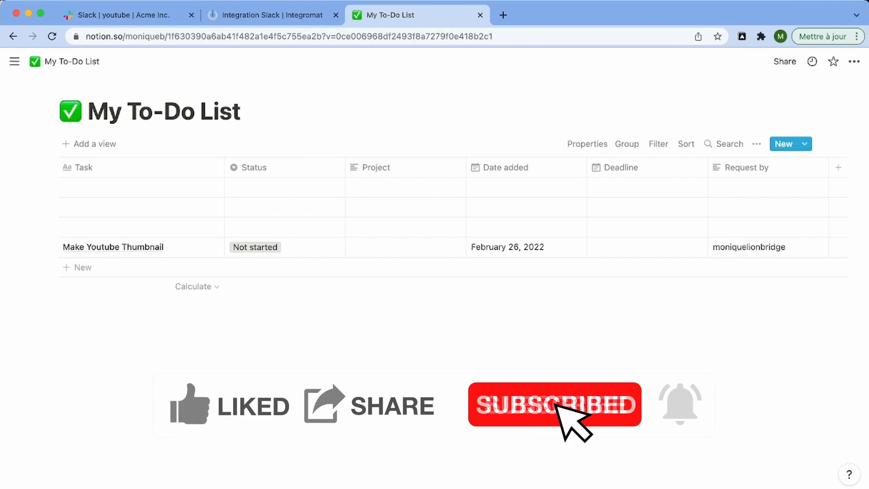